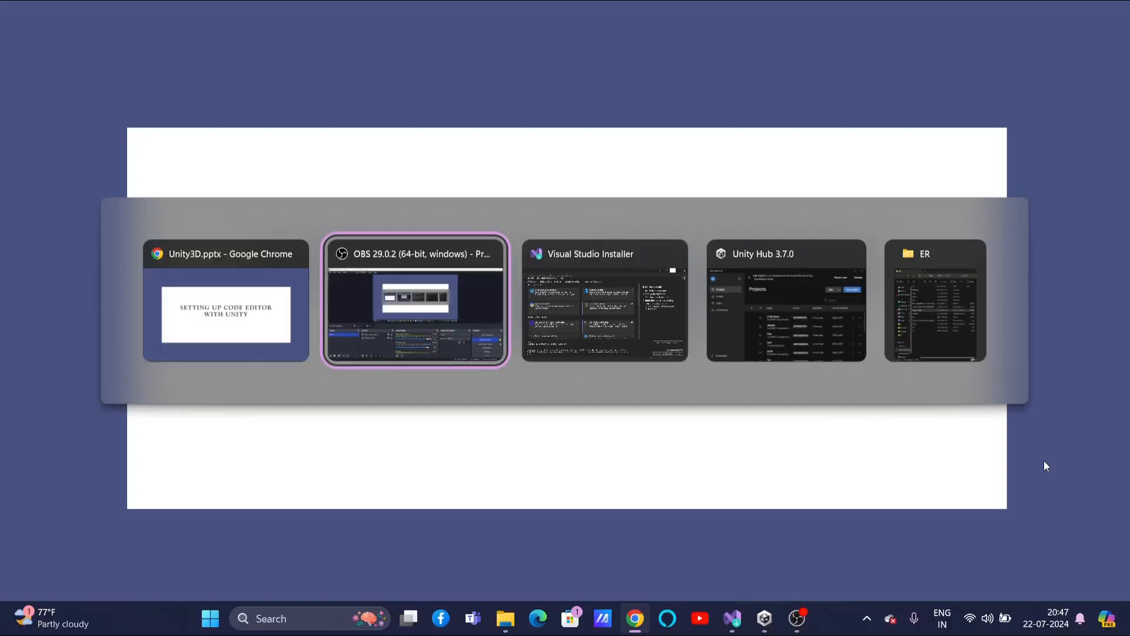
Bring Unity Hub to the front showing the Projects list with FirstCsharp, Sample, One and Car1
click(785, 300)
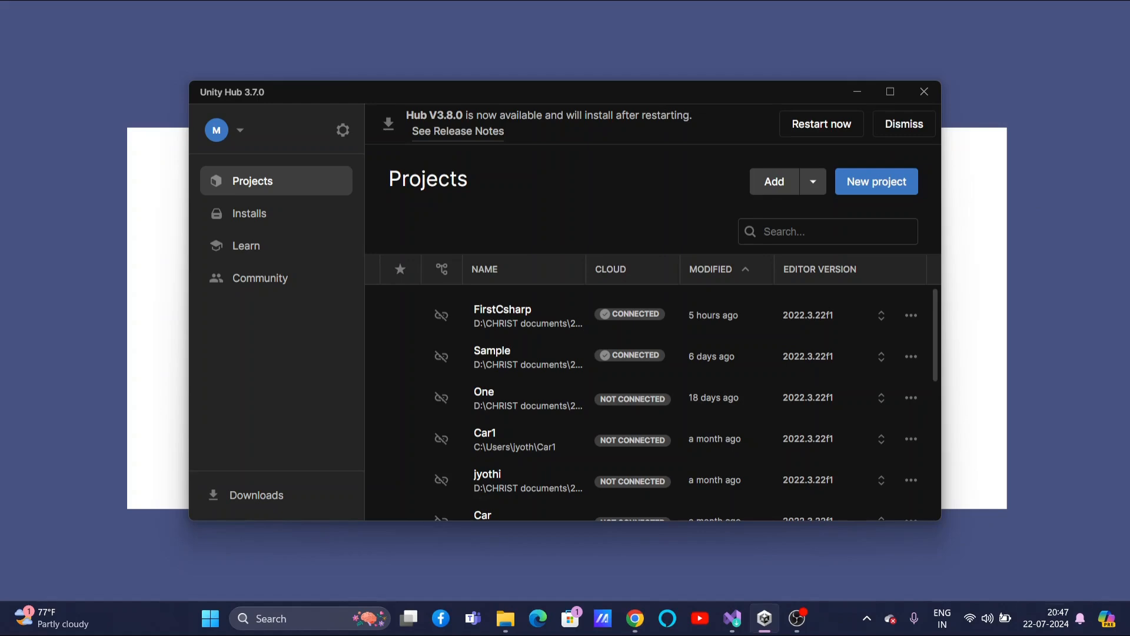
mouse_move(533, 414)
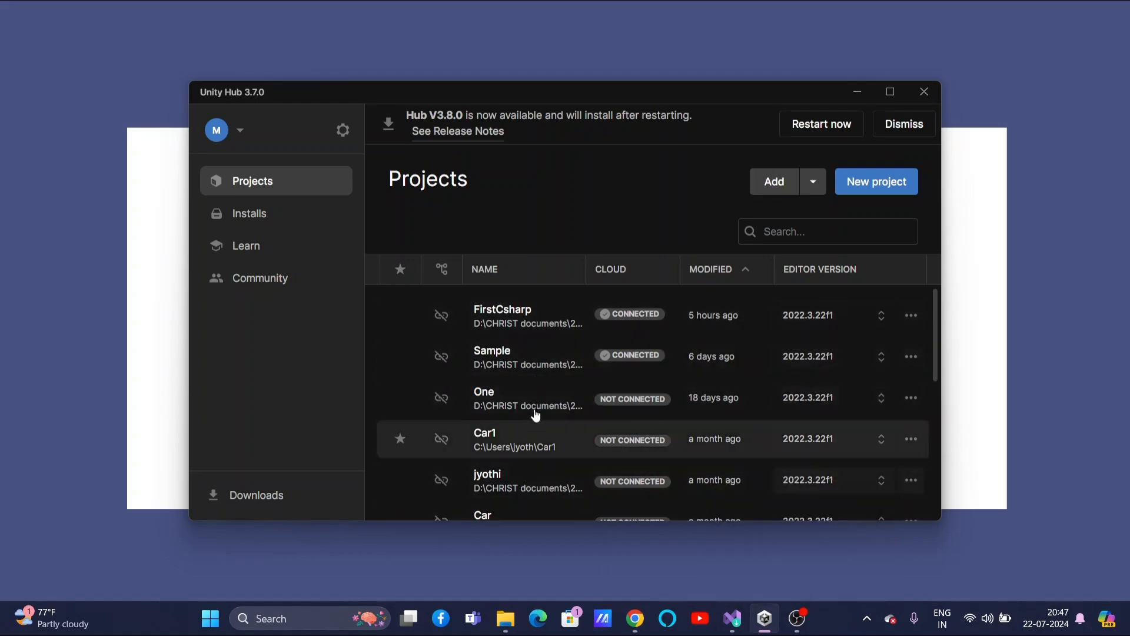
mouse_move(526, 459)
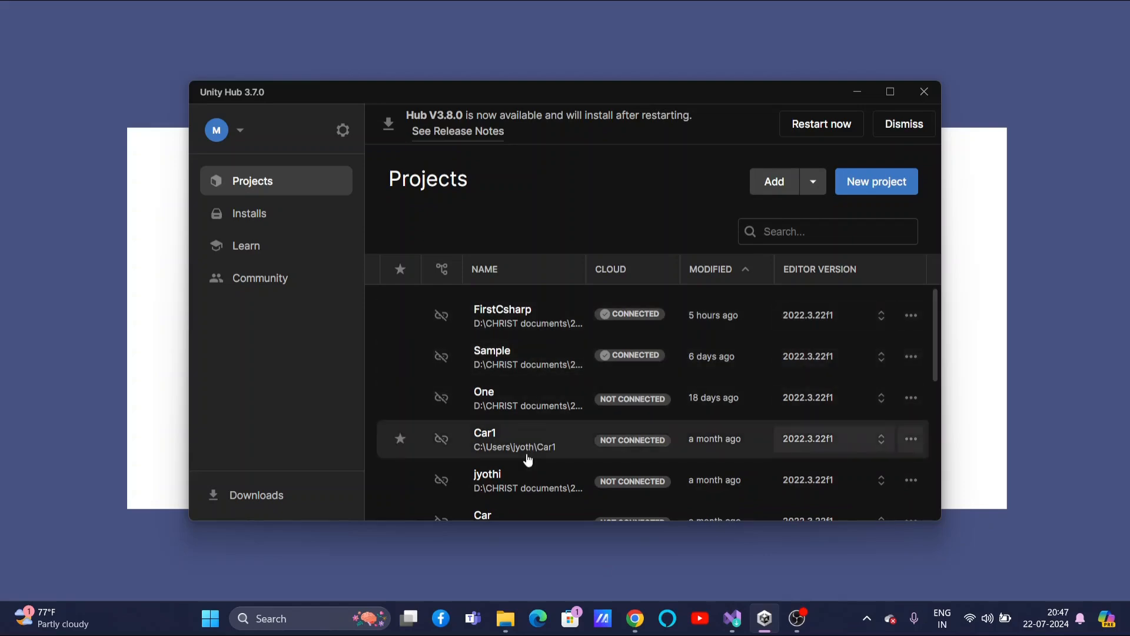
mouse_move(432, 249)
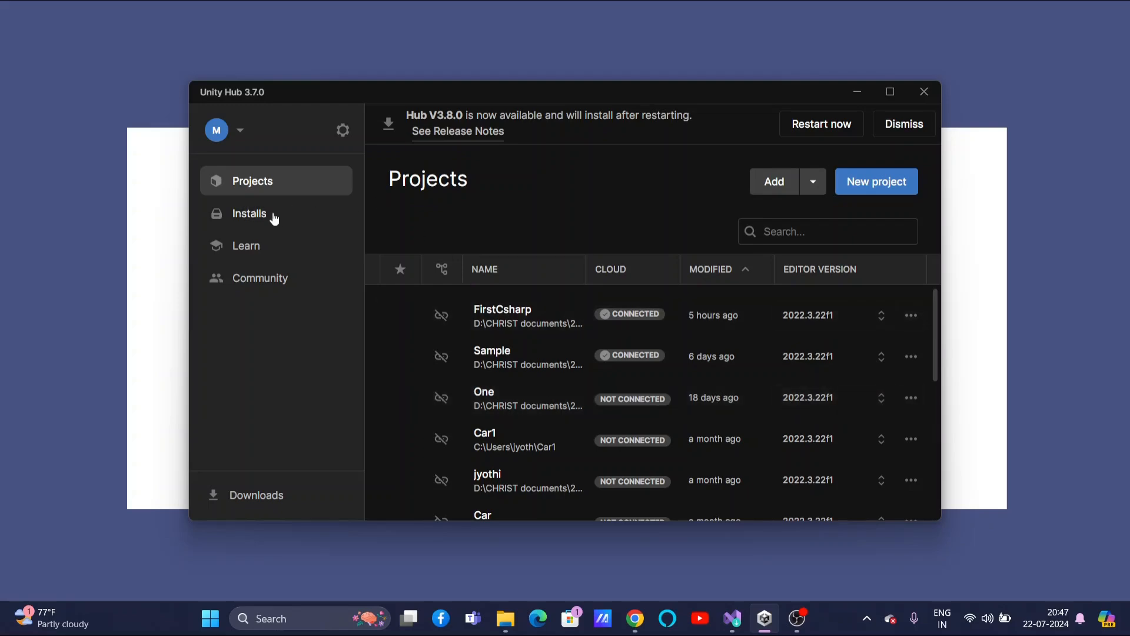
Show the Installs page and the options menu of editor 2022.3.22f1
click(248, 213)
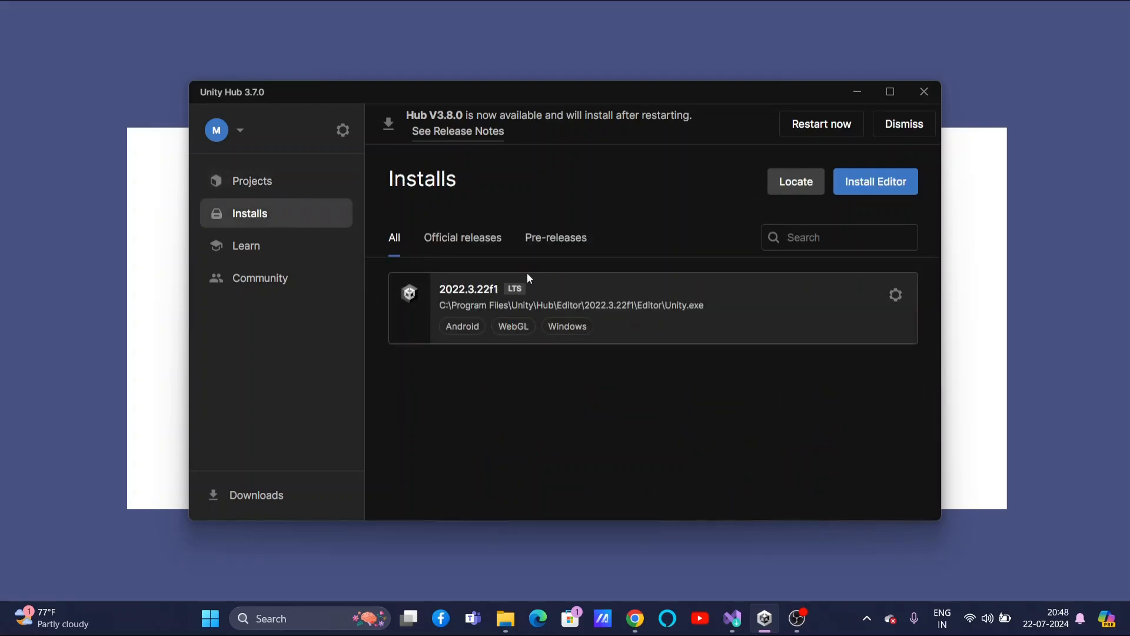
mouse_move(594, 352)
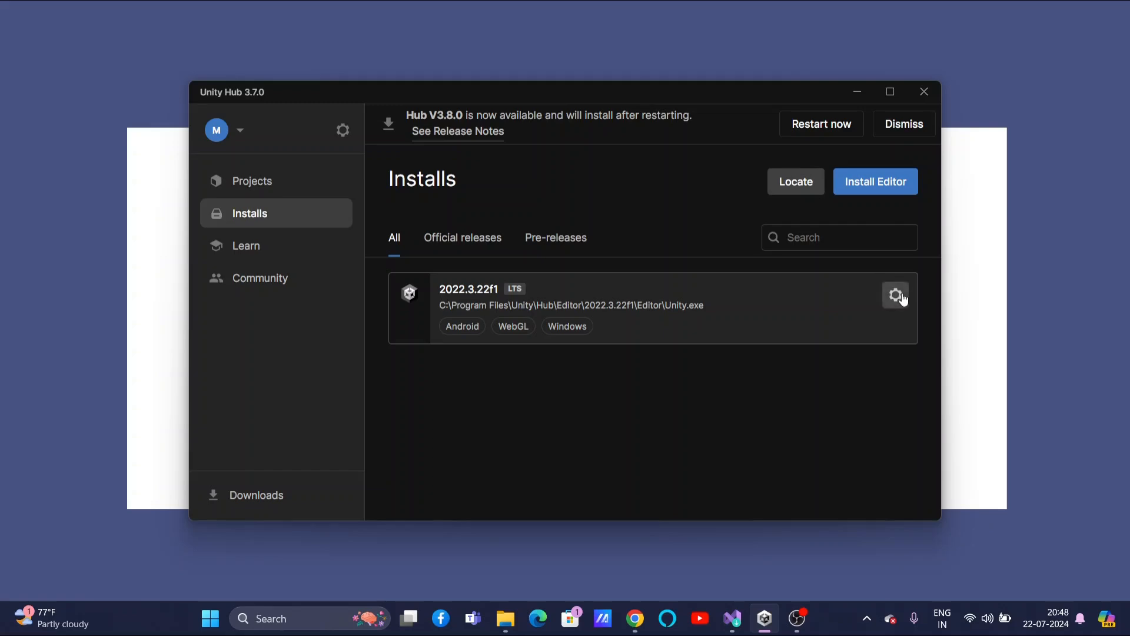
click(896, 295)
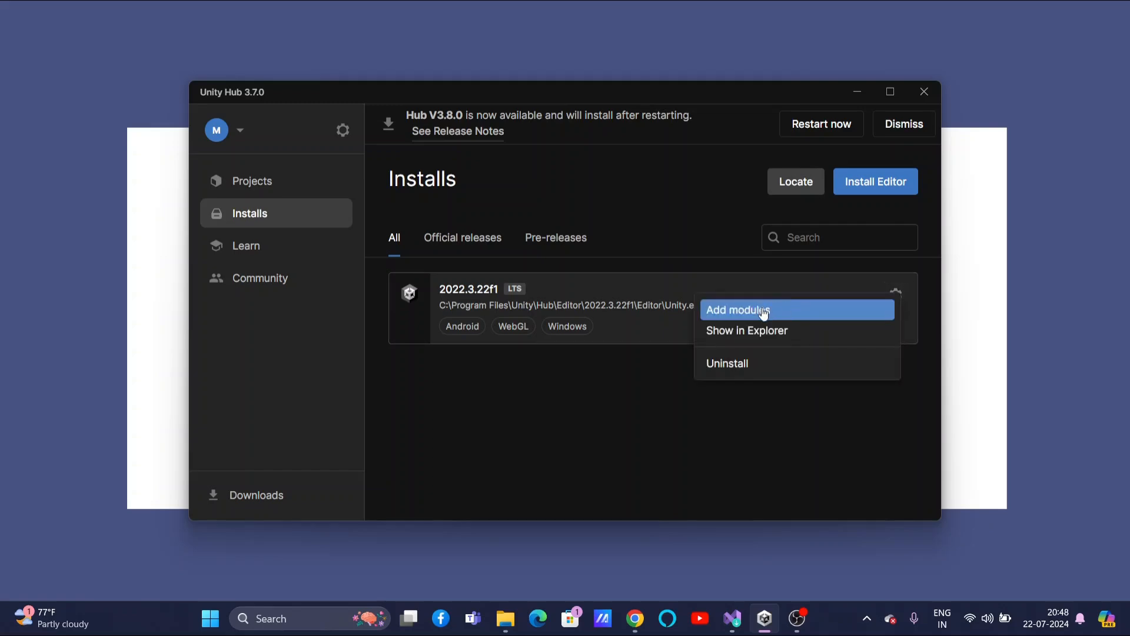
Show the Add modules window for 2022.3.22f1 listing Visual Studio Community 2022 as installed
click(737, 309)
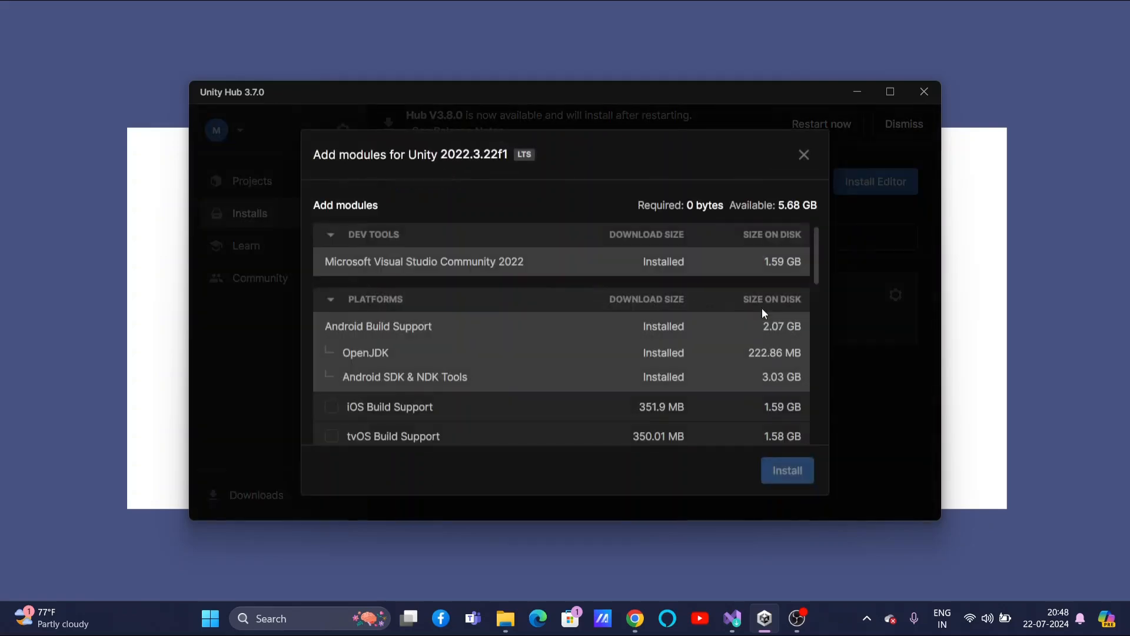
mouse_move(432, 241)
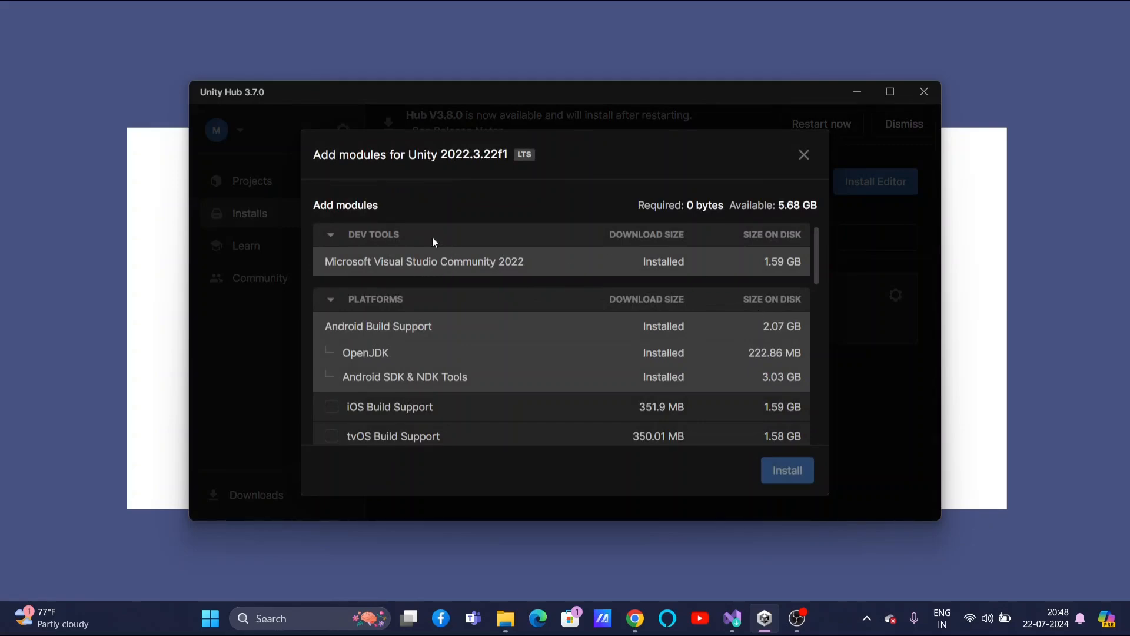
mouse_move(422, 276)
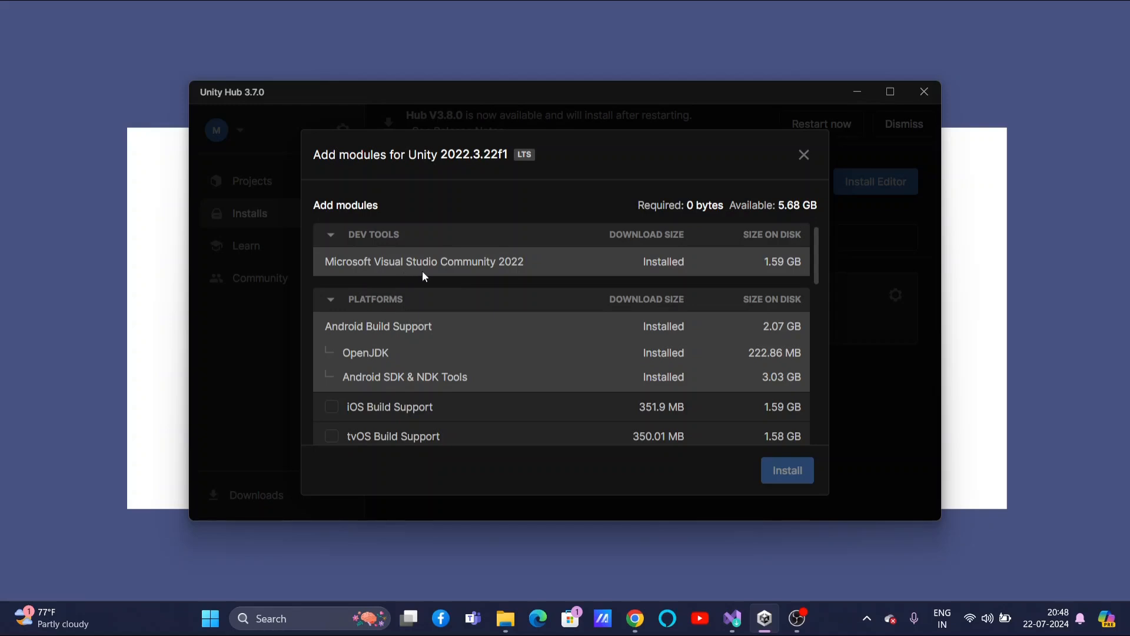
mouse_move(475, 275)
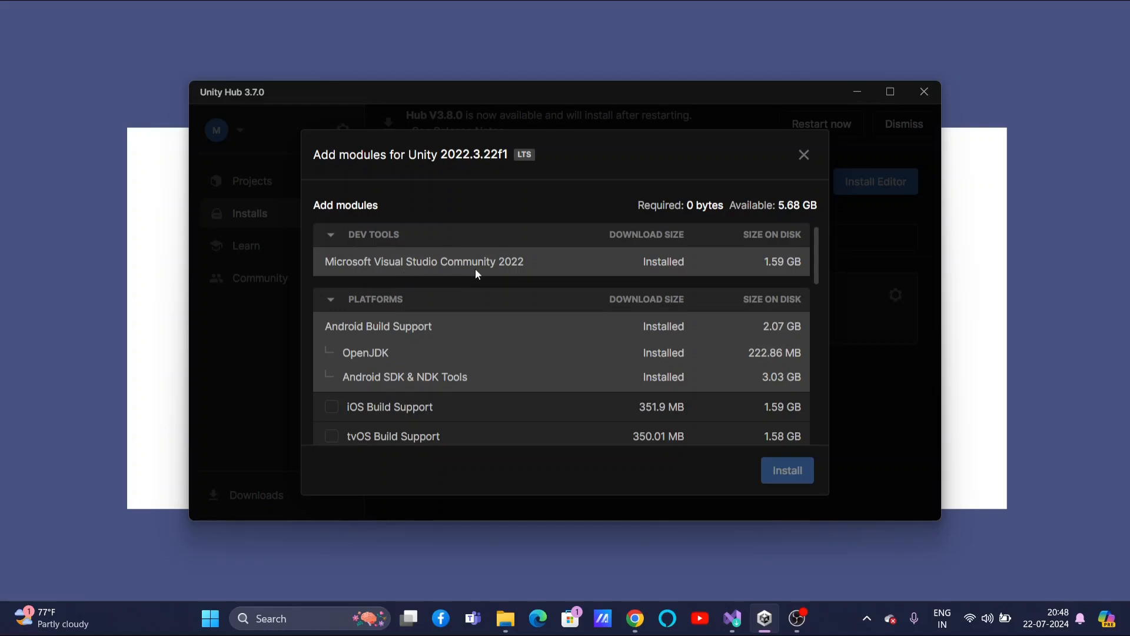
mouse_move(423, 250)
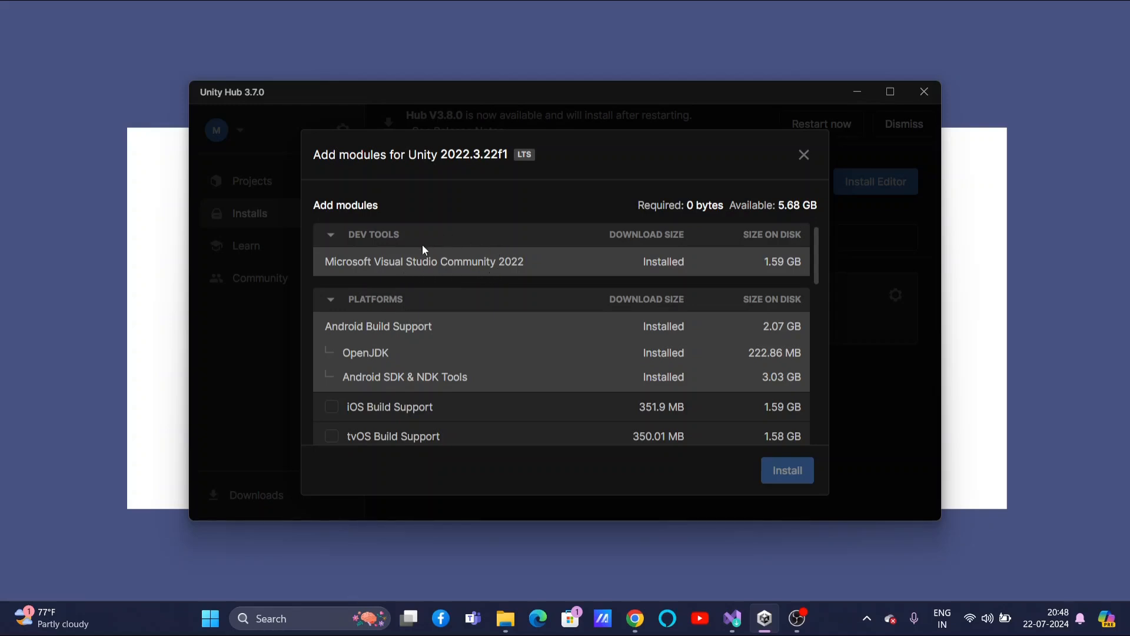
mouse_move(462, 273)
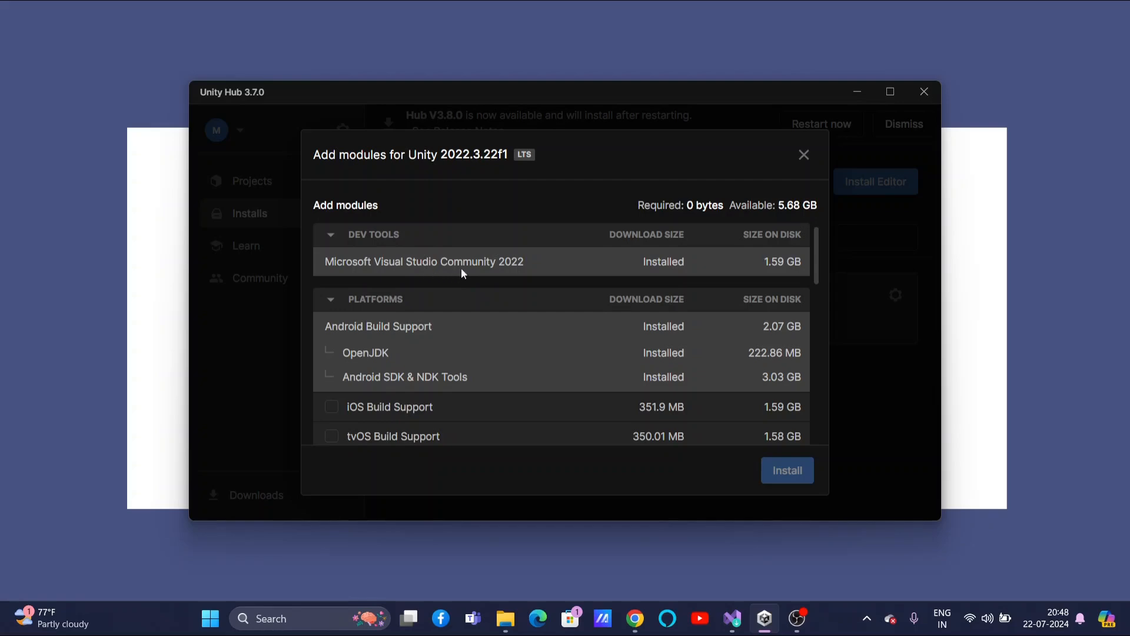
mouse_move(457, 249)
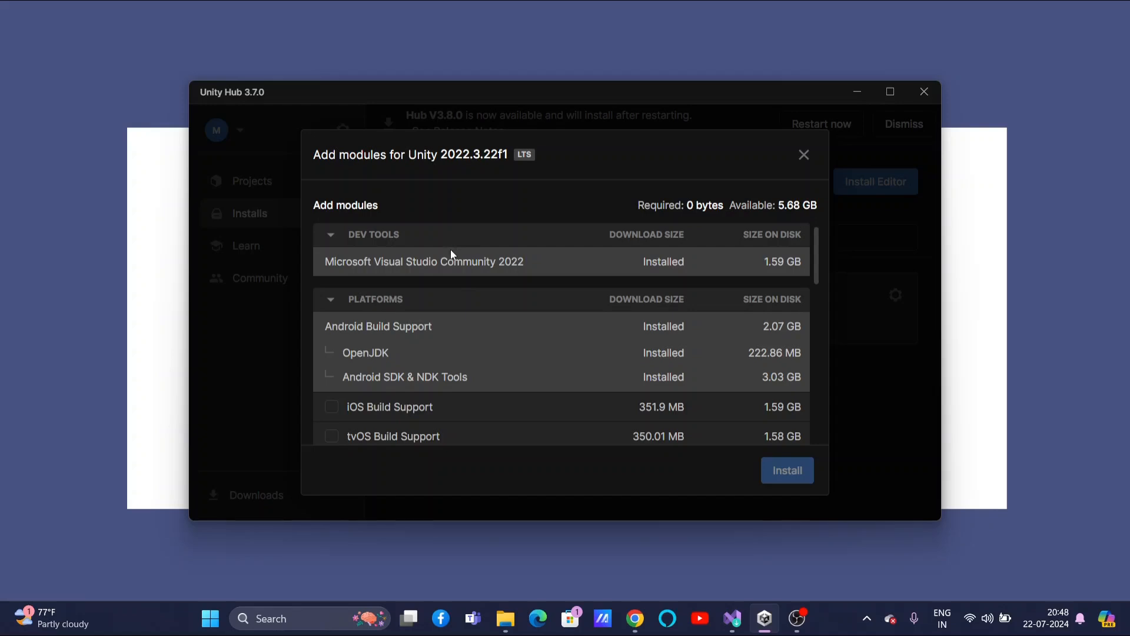
mouse_move(443, 279)
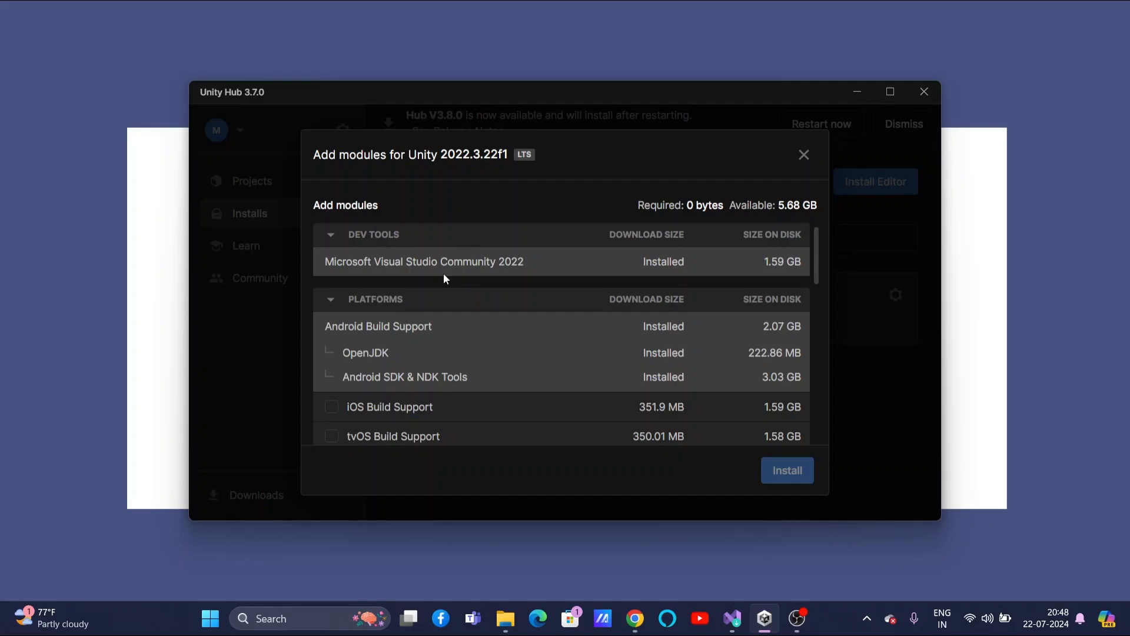
mouse_move(305, 264)
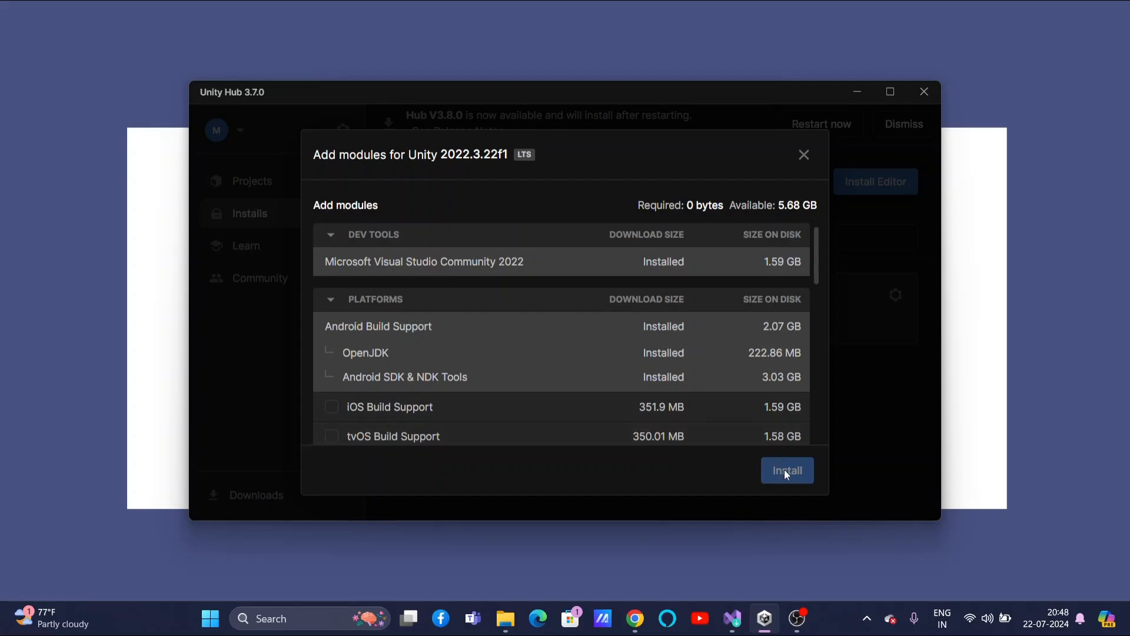
mouse_move(555, 268)
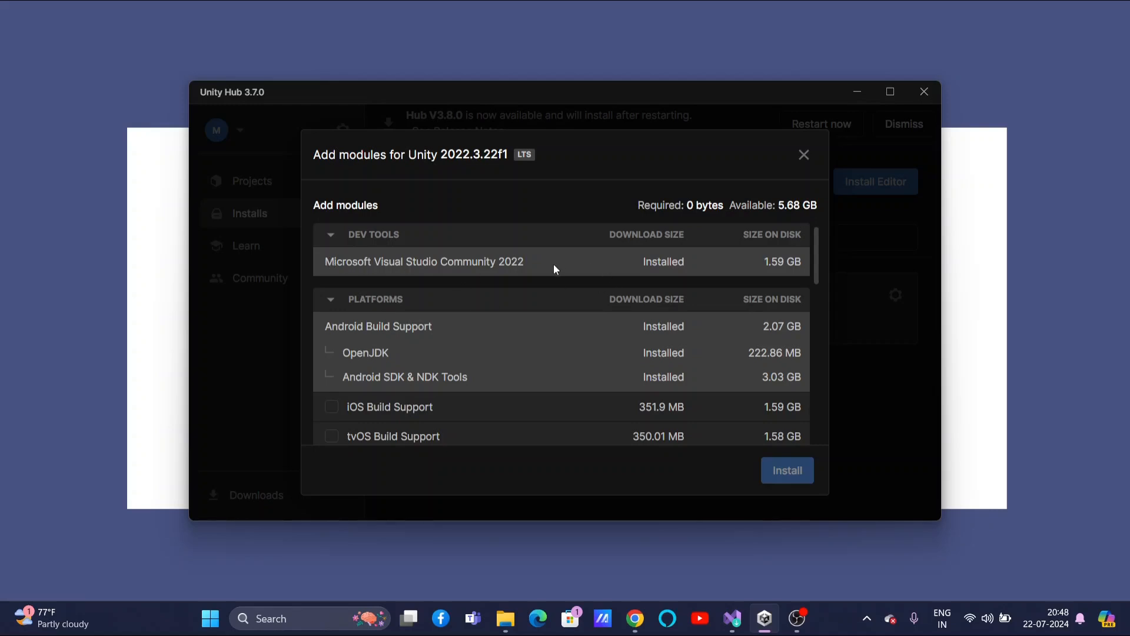
mouse_move(374, 247)
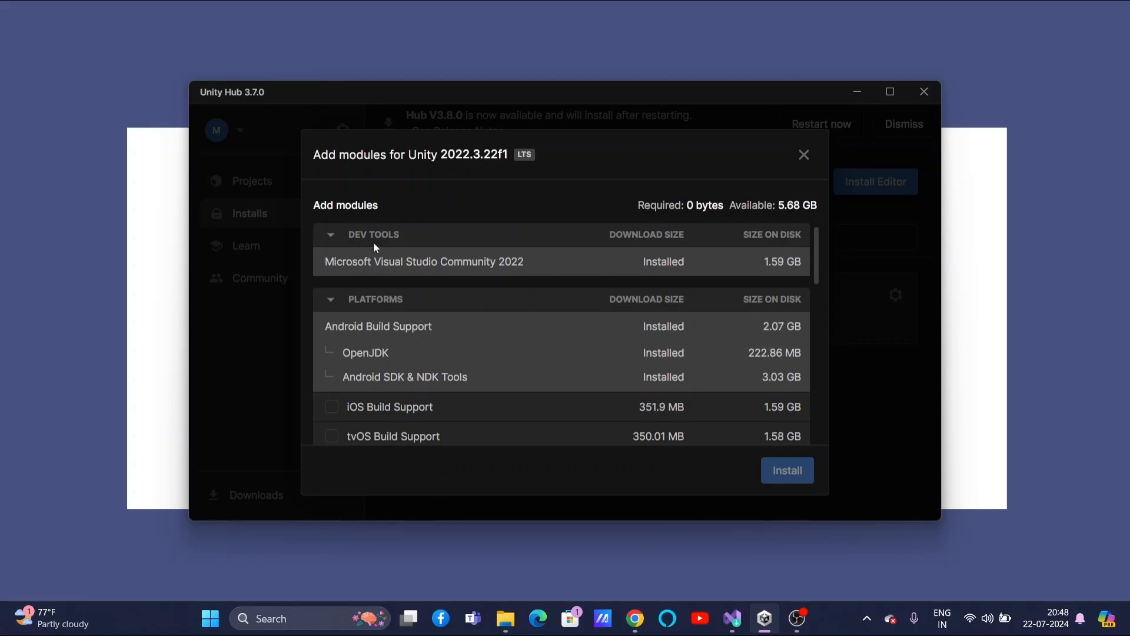
mouse_move(354, 244)
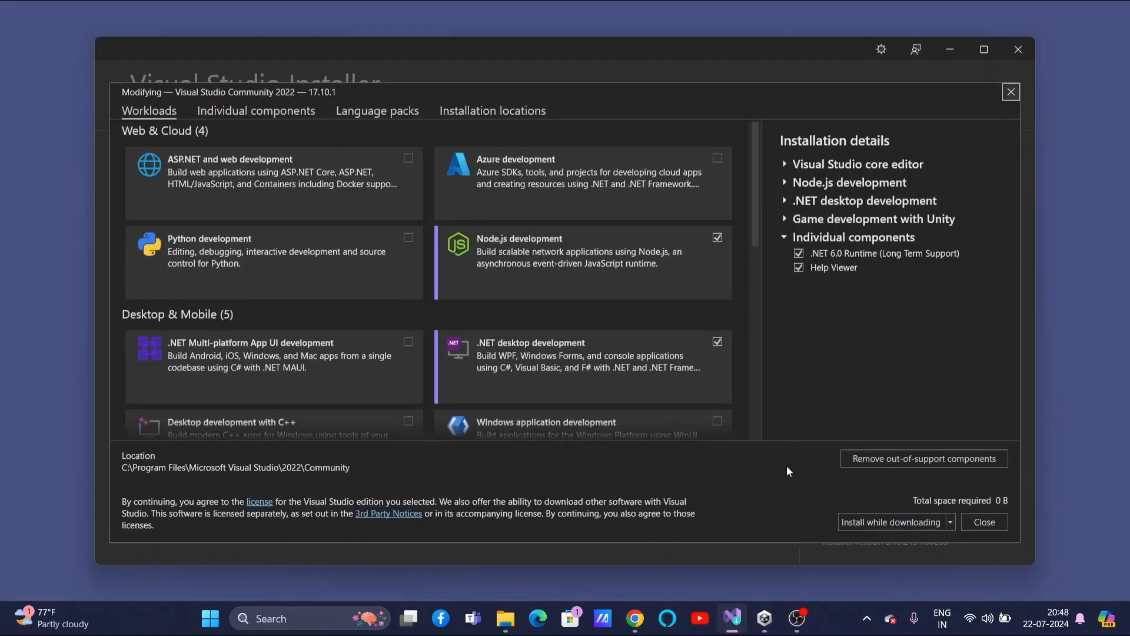
mouse_move(545, 282)
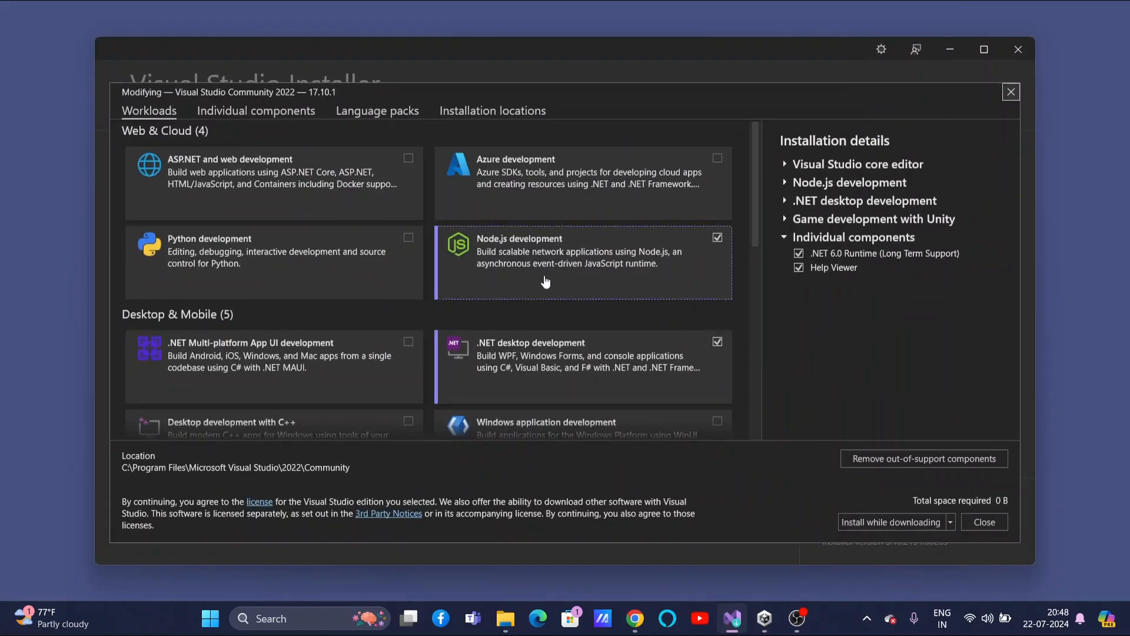
mouse_move(592, 278)
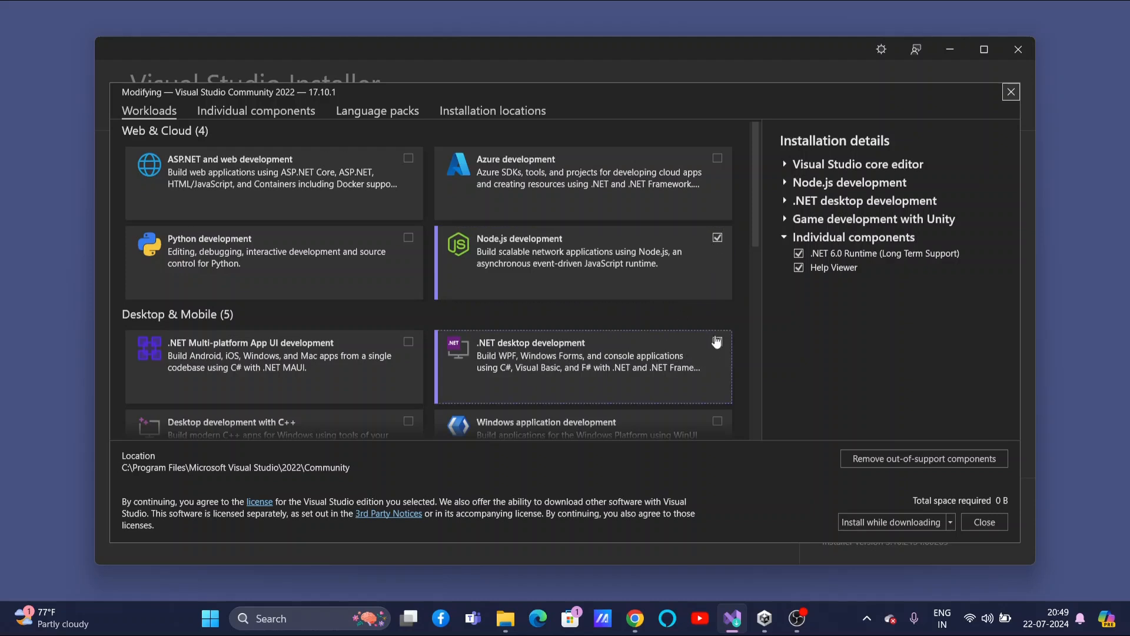
scroll(down, 3)
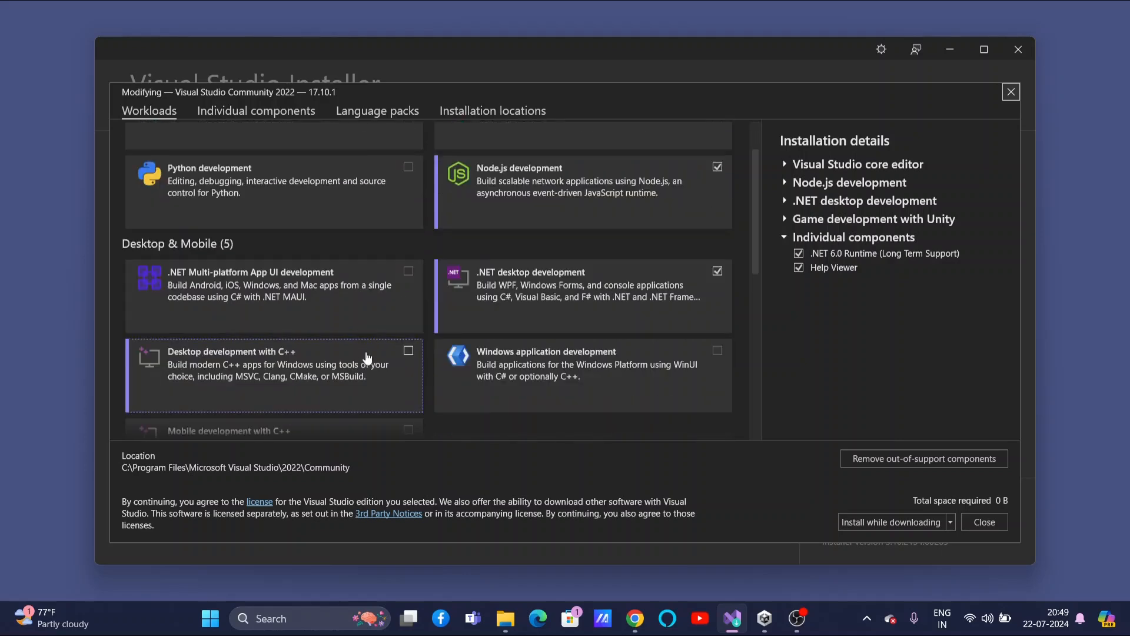
scroll(down, 3)
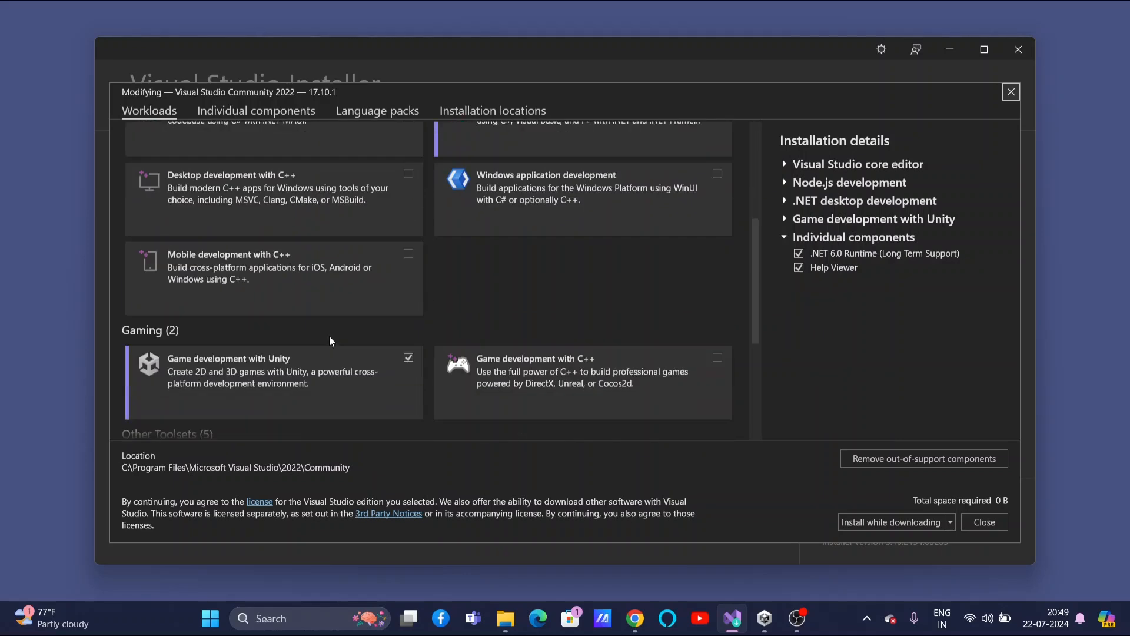
scroll(down, 3)
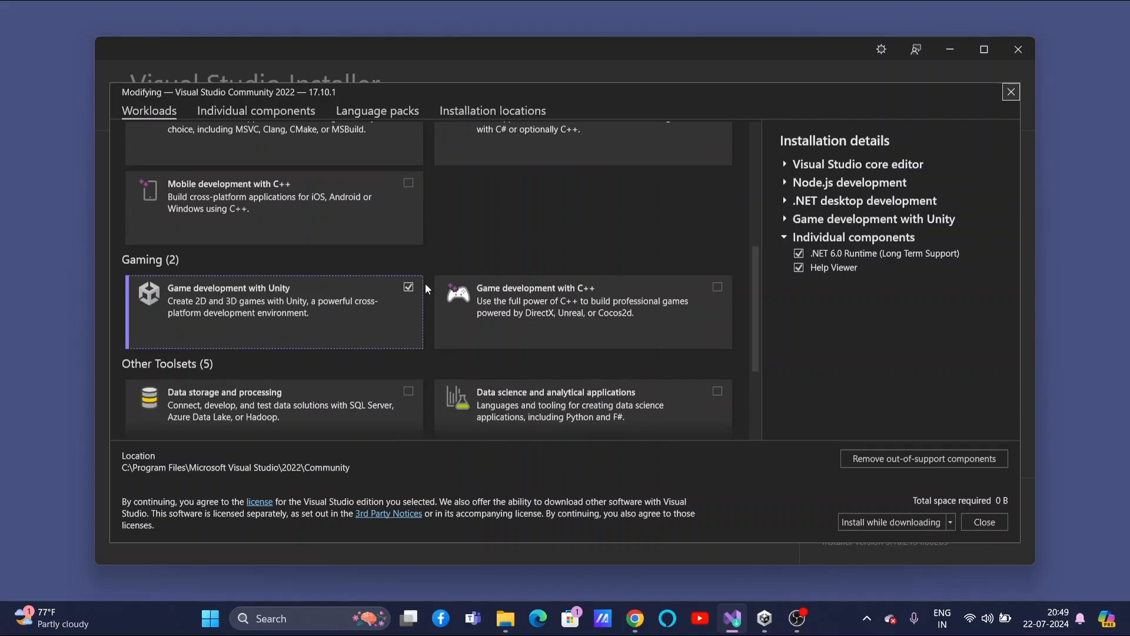
mouse_move(369, 303)
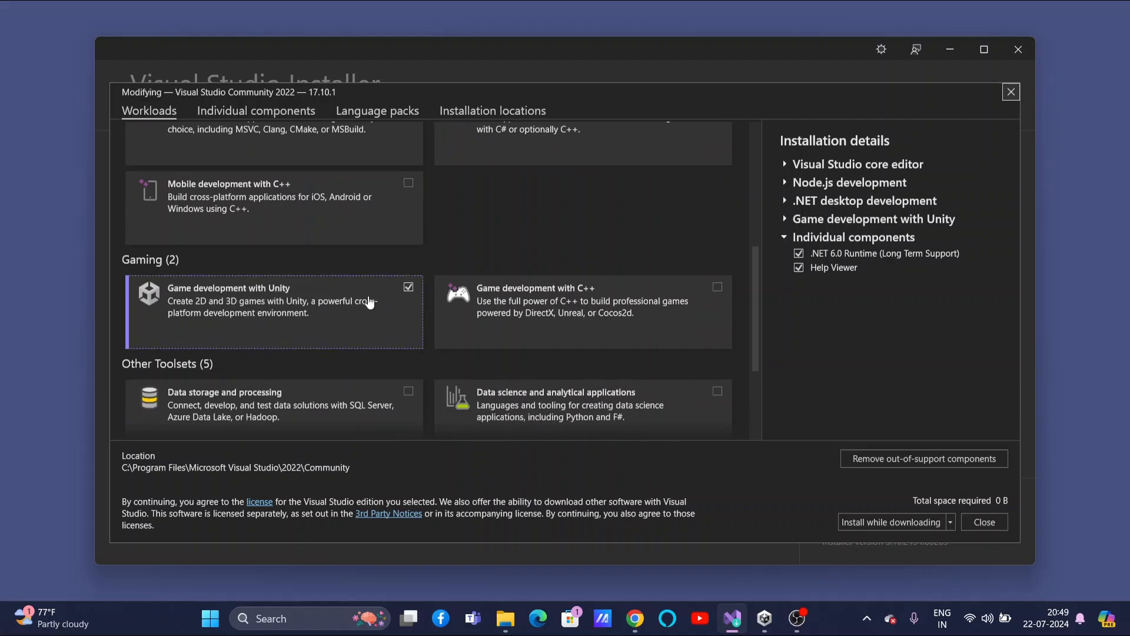
scroll(up, 3)
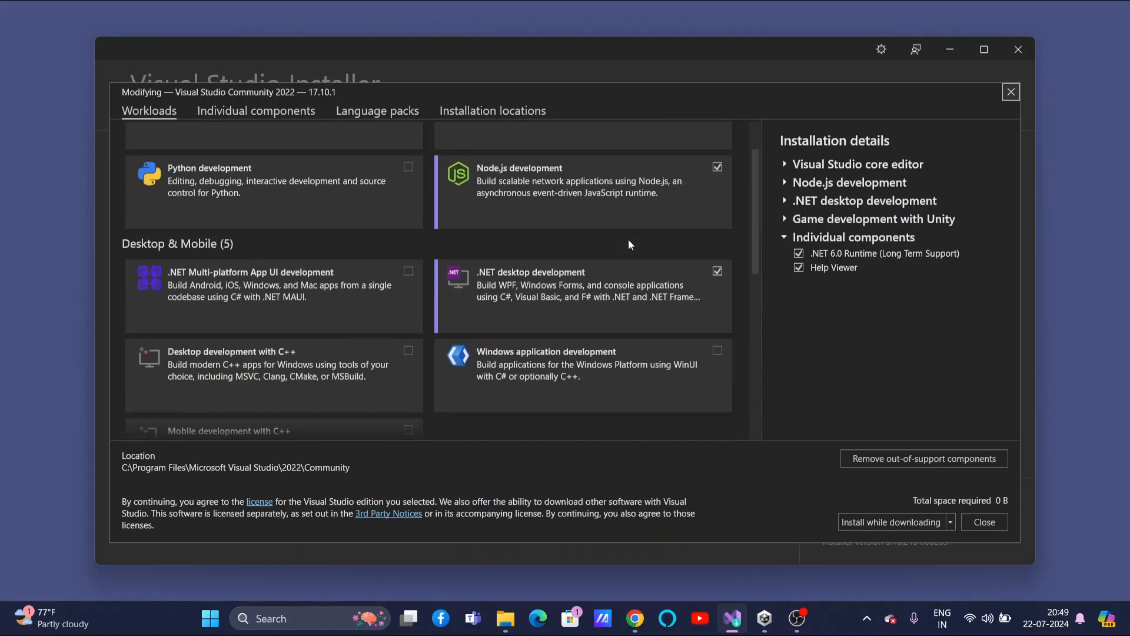
mouse_move(942, 454)
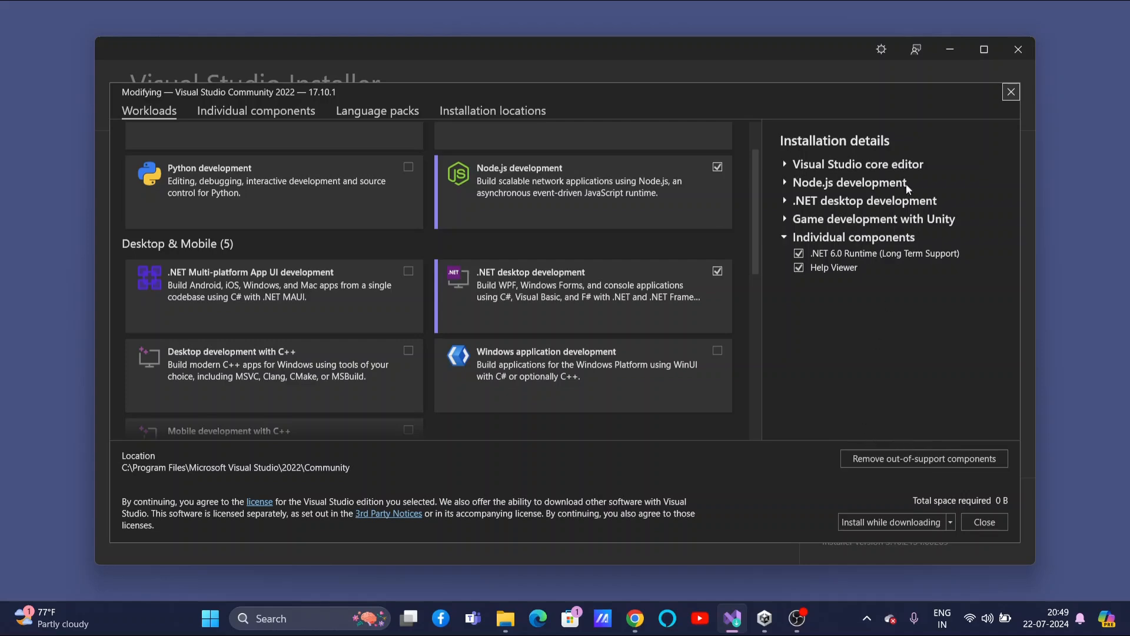
mouse_move(1013, 95)
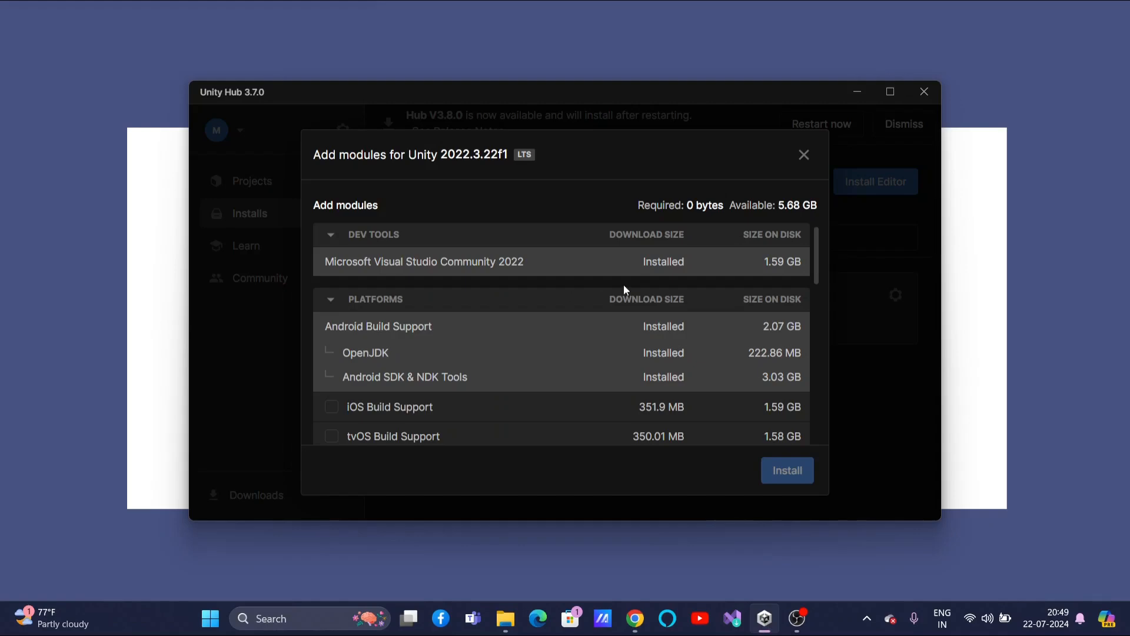
mouse_move(803, 154)
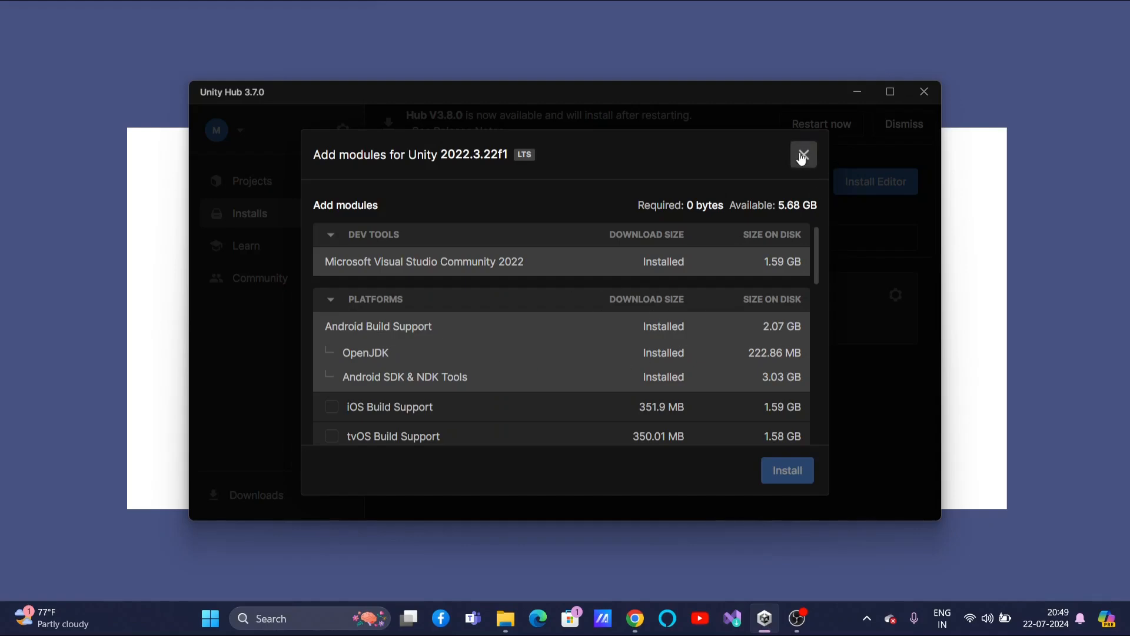
Close the modules window, reopen it to recheck Visual Studio is installed, and close it again
click(801, 155)
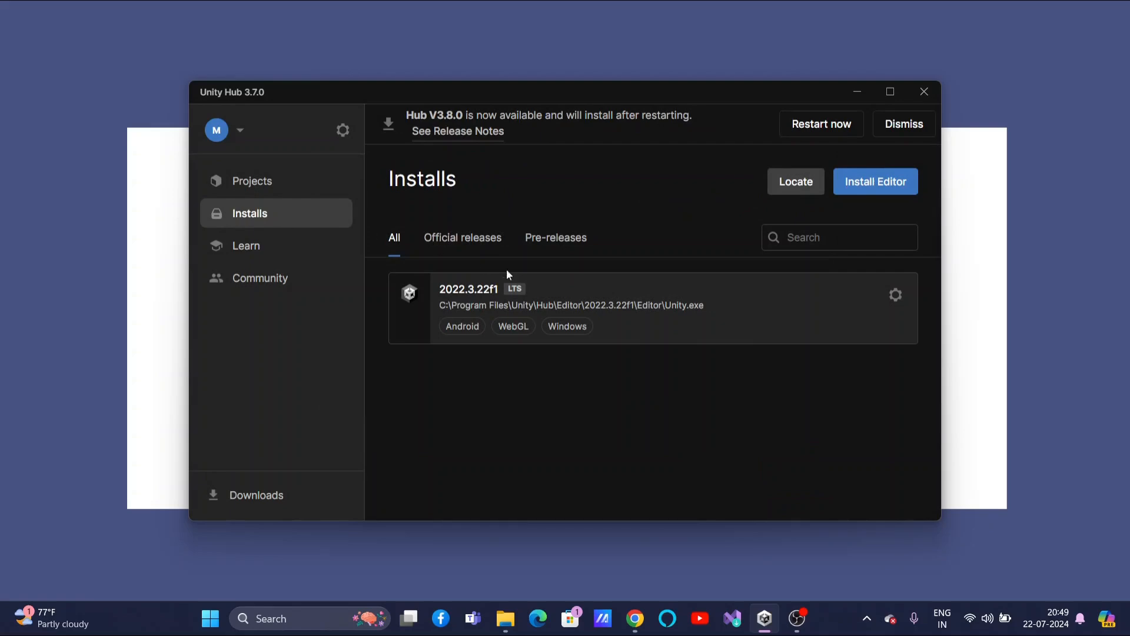
click(895, 296)
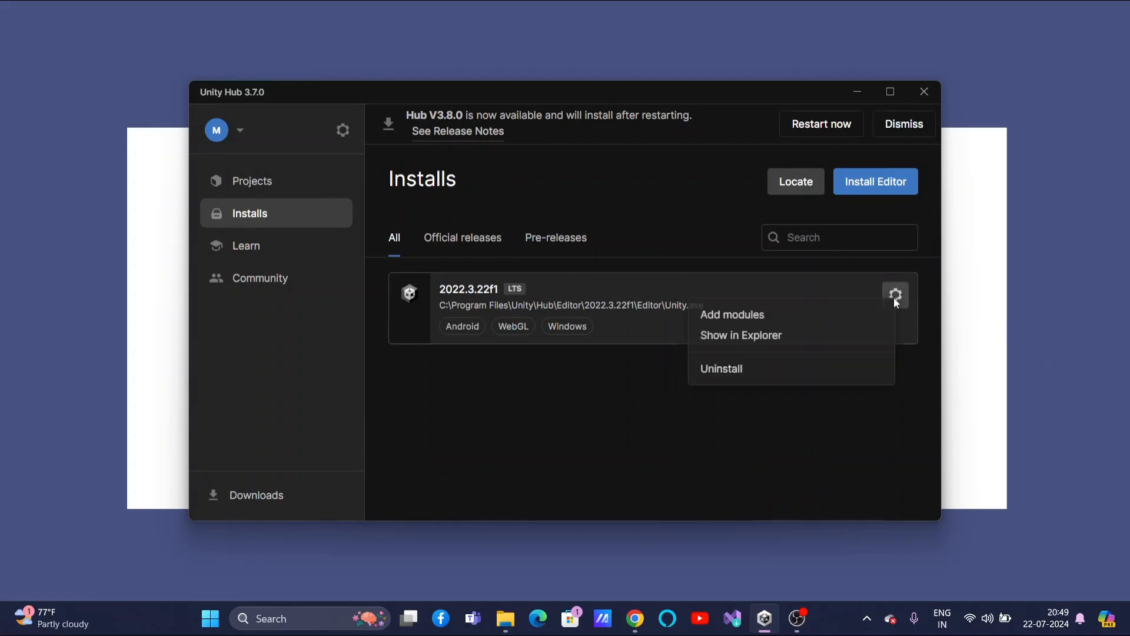
click(730, 314)
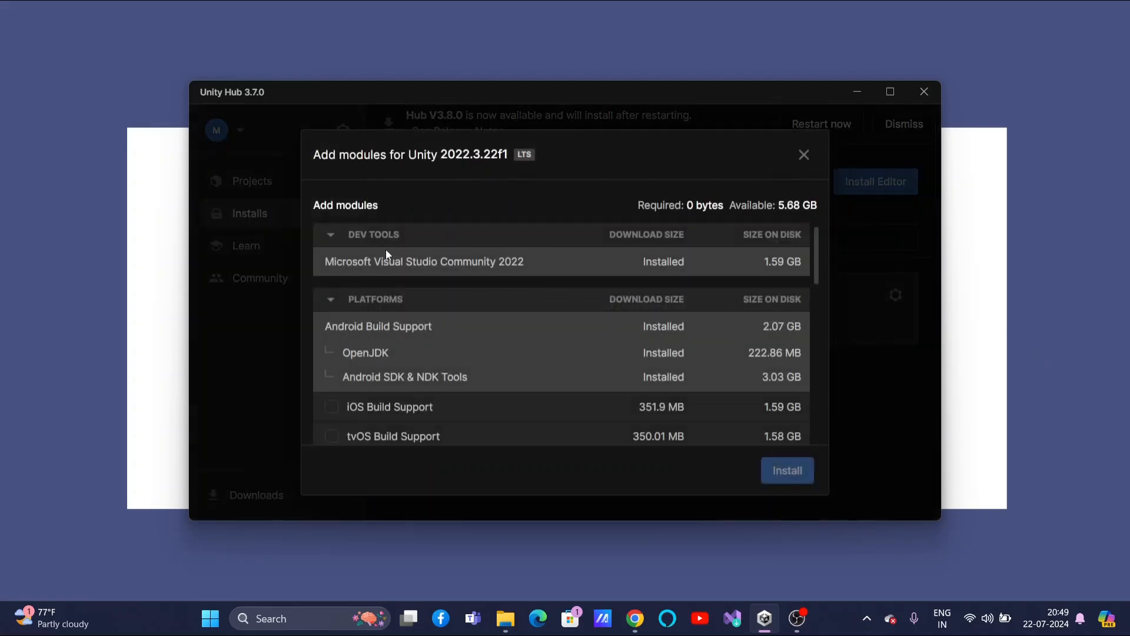
mouse_move(461, 272)
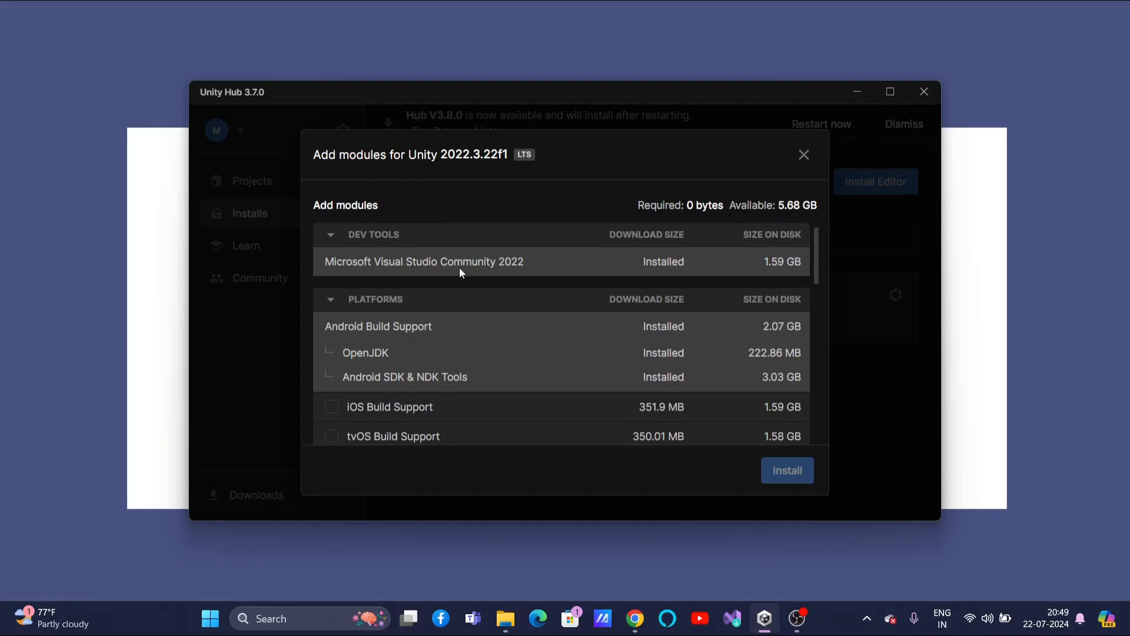
click(803, 154)
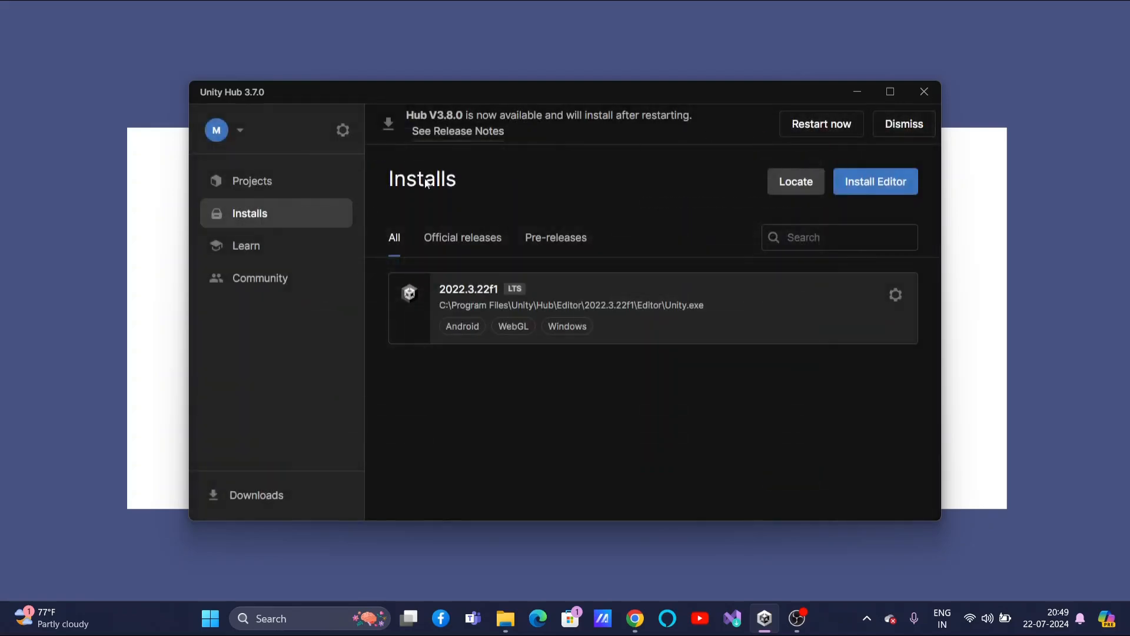
Return to the Projects list and start a new project
click(252, 181)
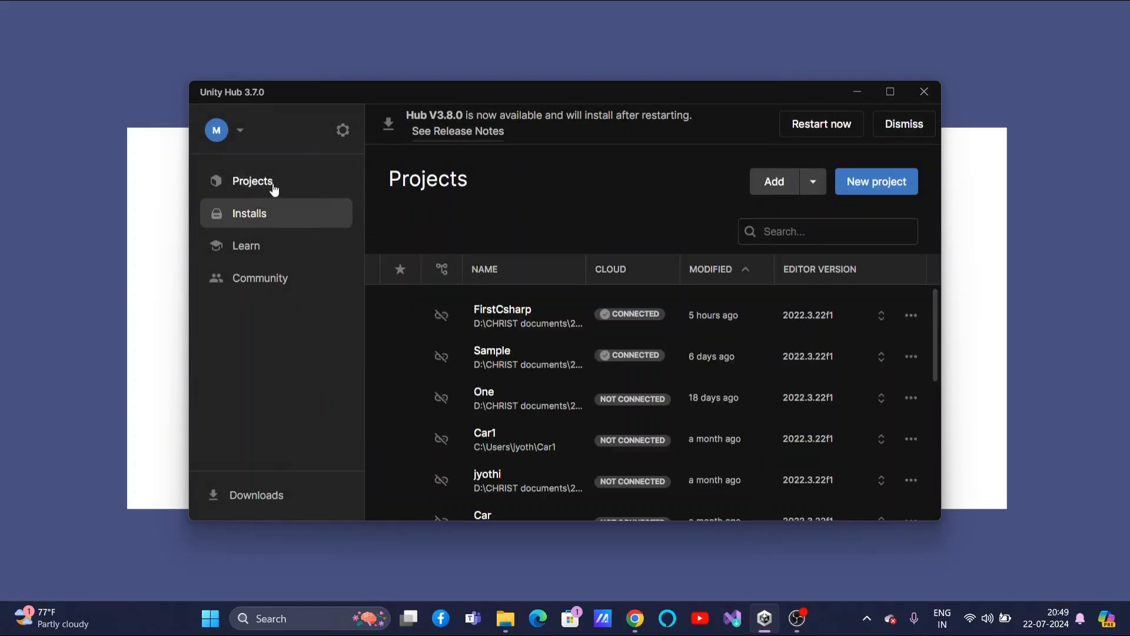
click(252, 181)
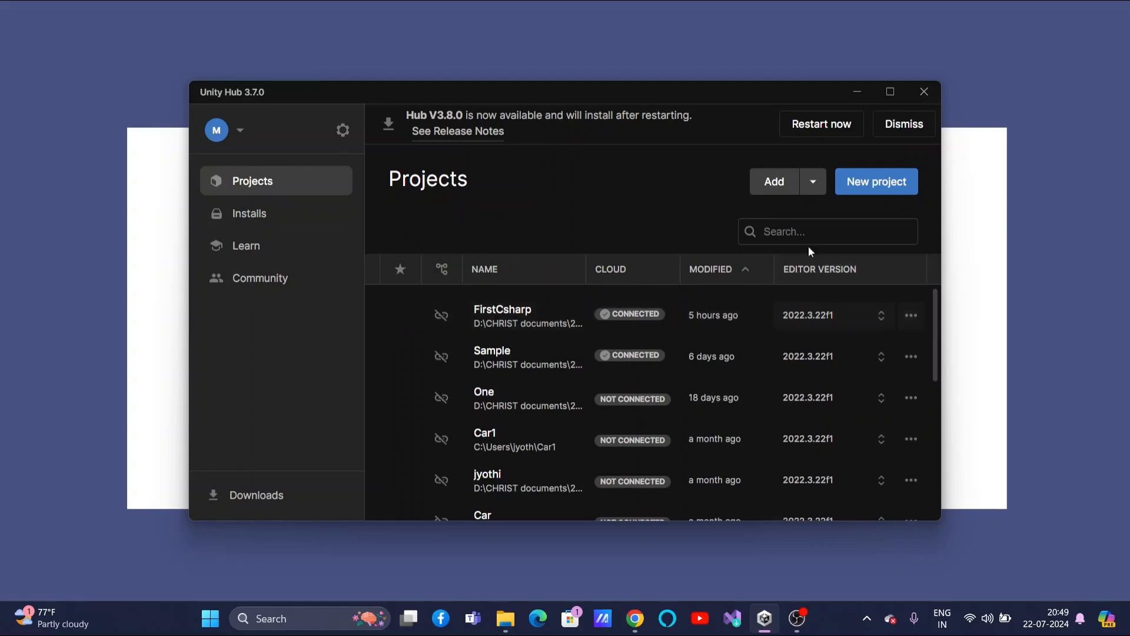
click(876, 181)
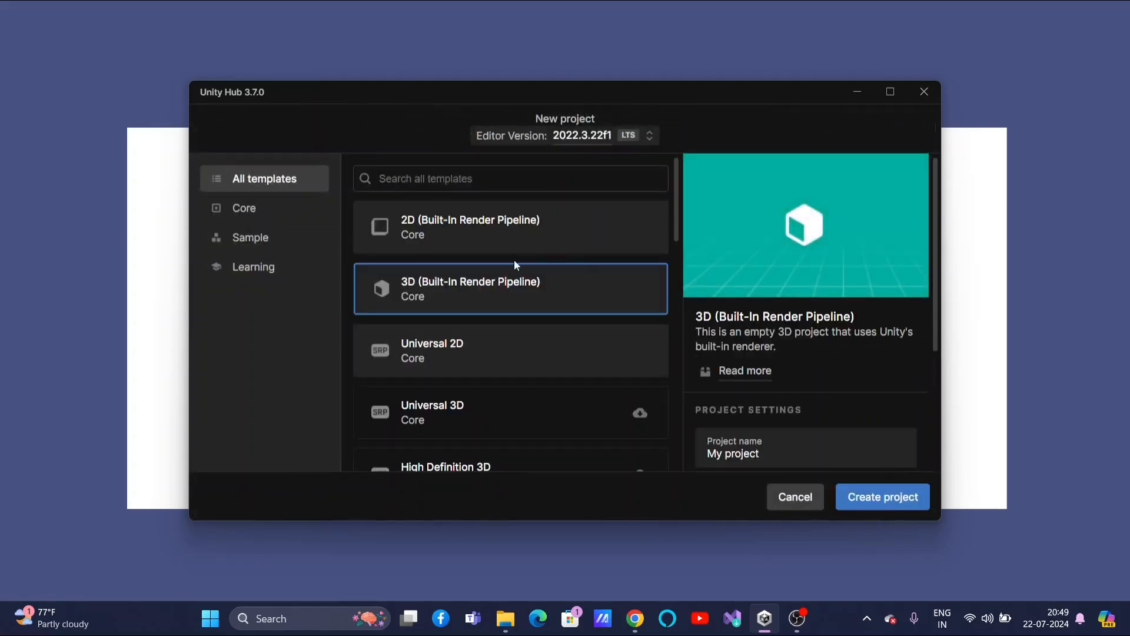
mouse_move(484, 298)
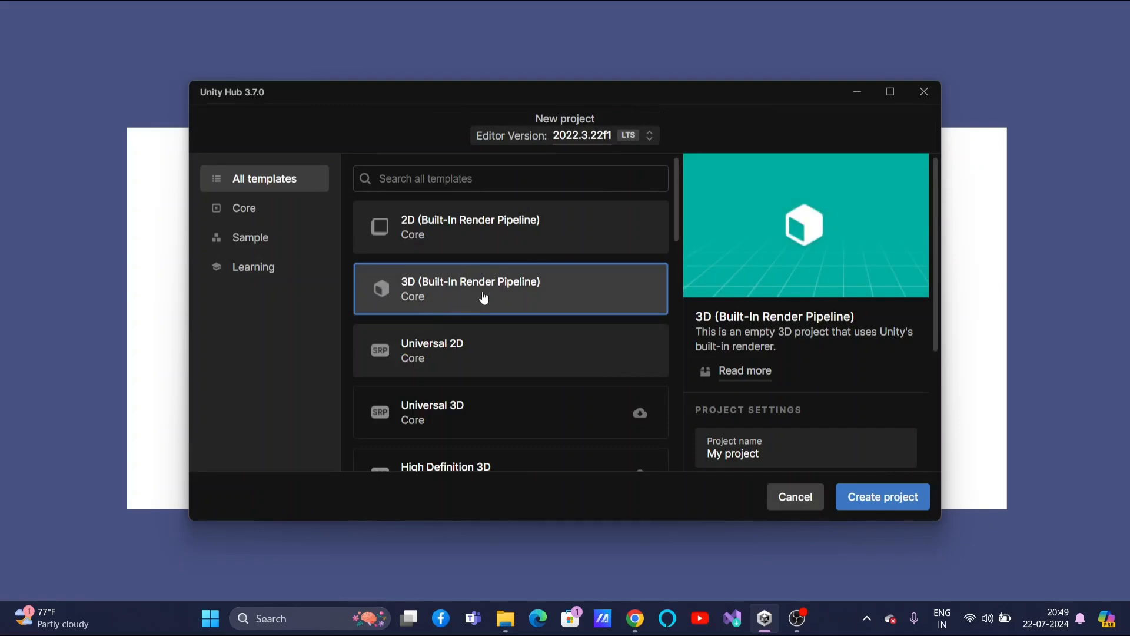
Name the 3D (Built-In Render Pipeline) project 'secondcsharp' and create it with editor 2022.3.22f1
click(804, 380)
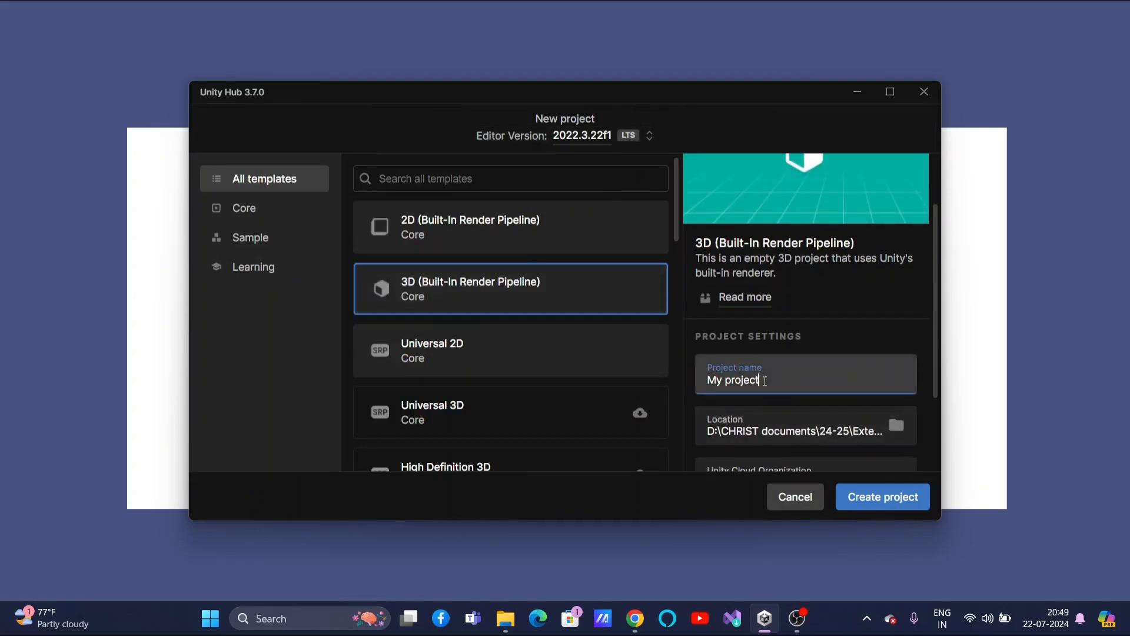
double_click(731, 380)
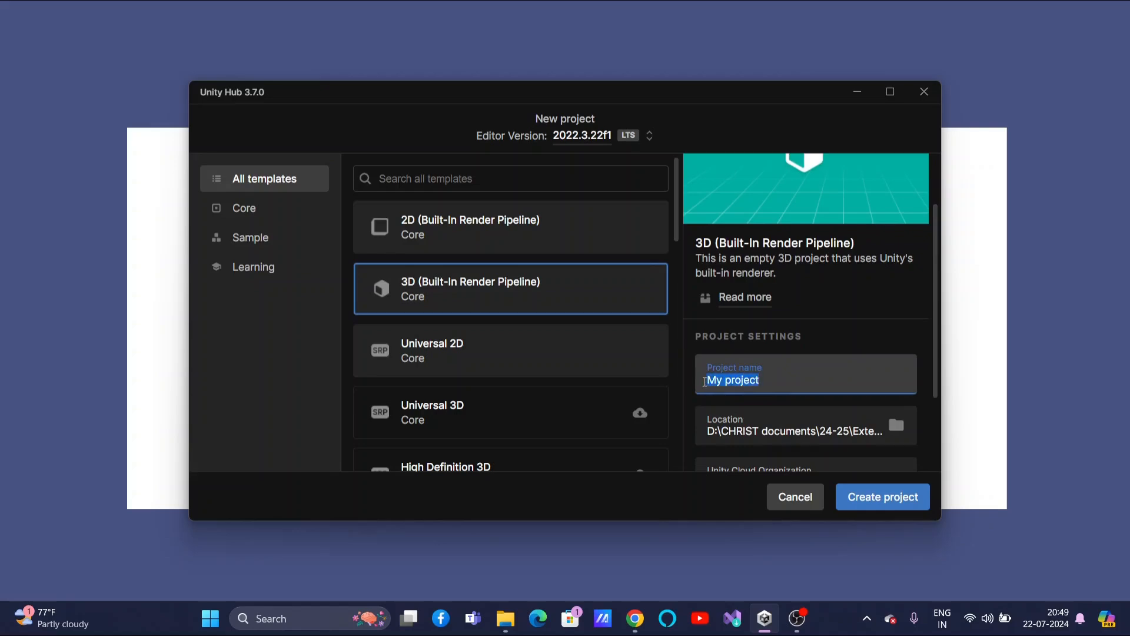
text(s)
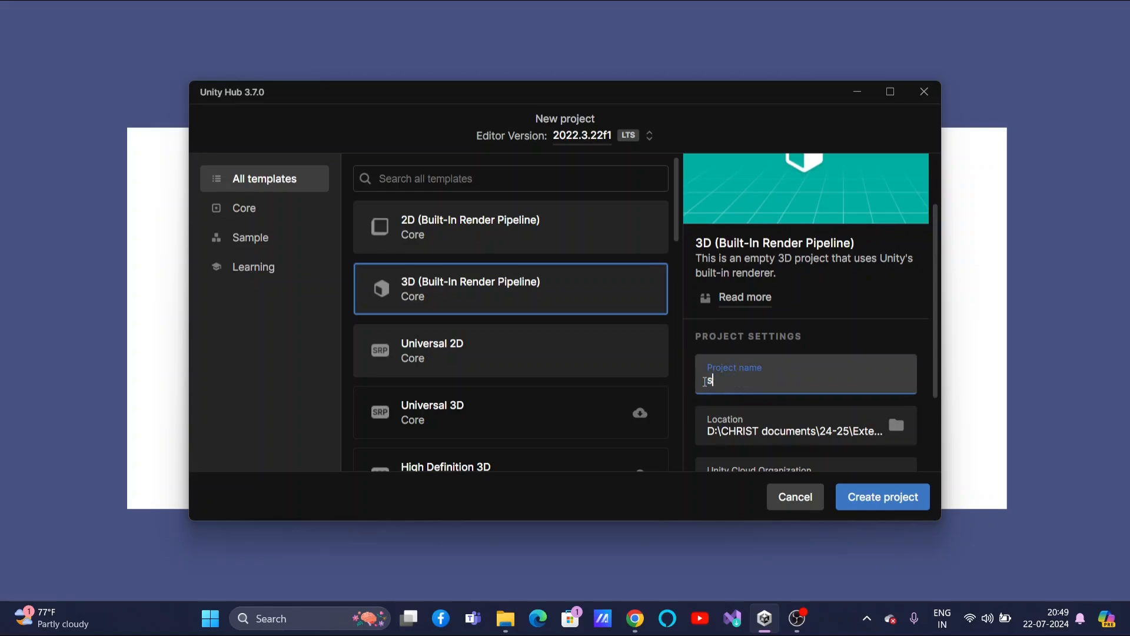
text(secondcshar)
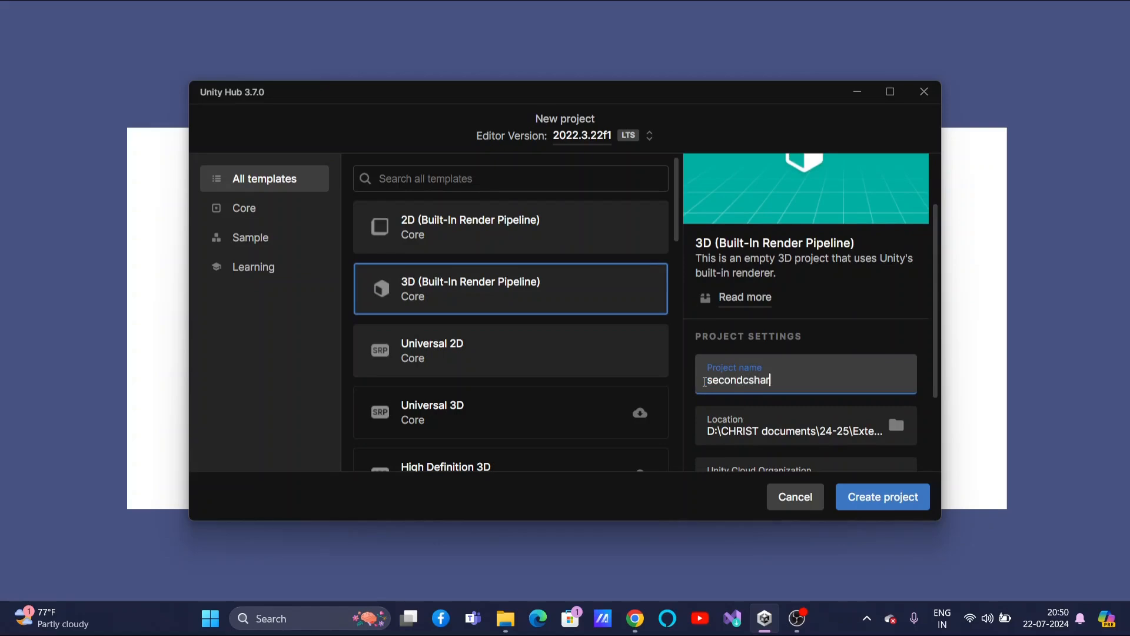
text(p)
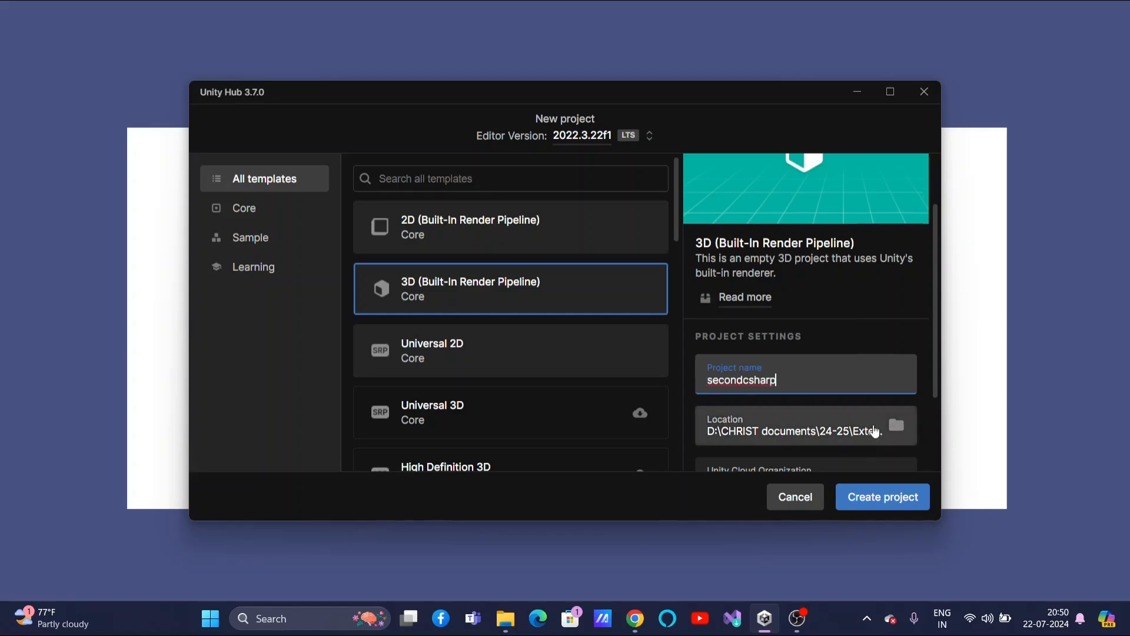
scroll(down, 3)
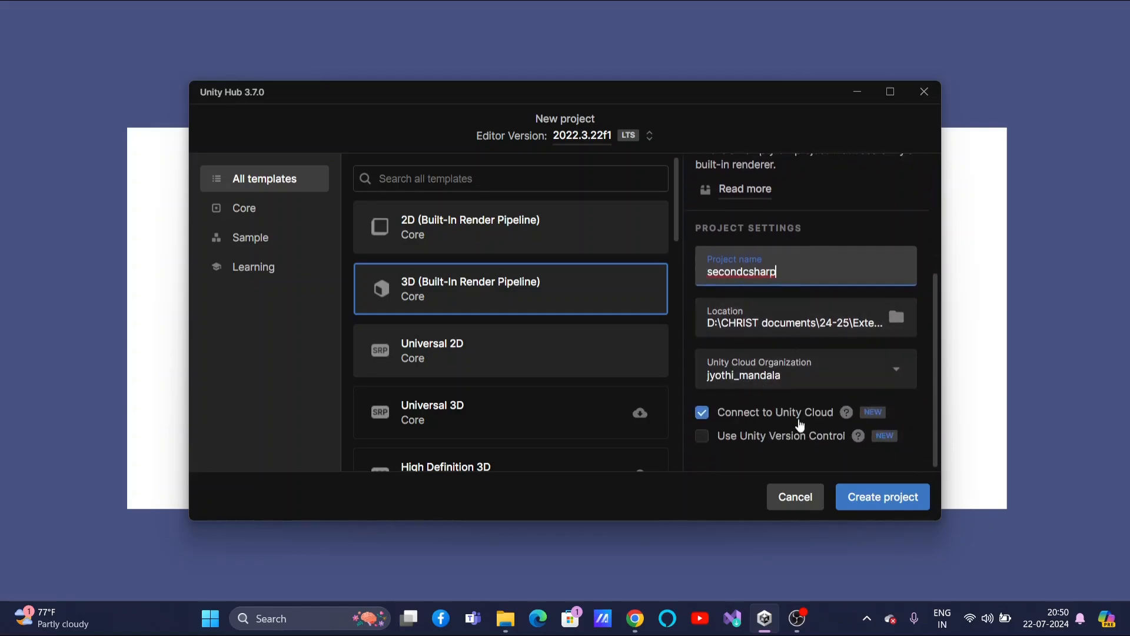
mouse_move(795, 496)
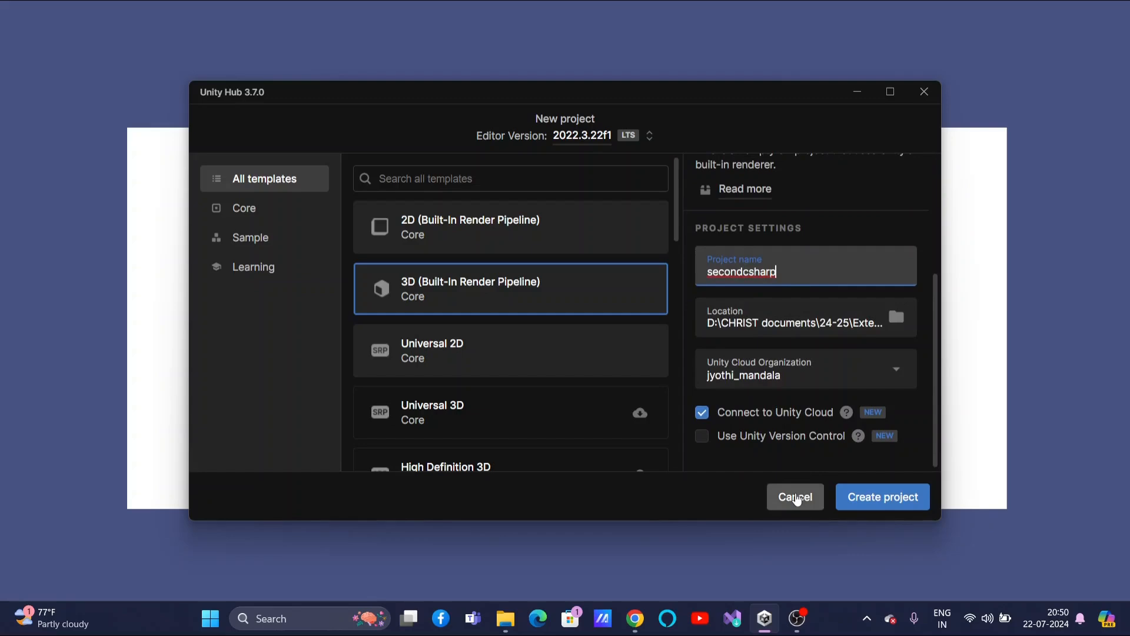
click(881, 497)
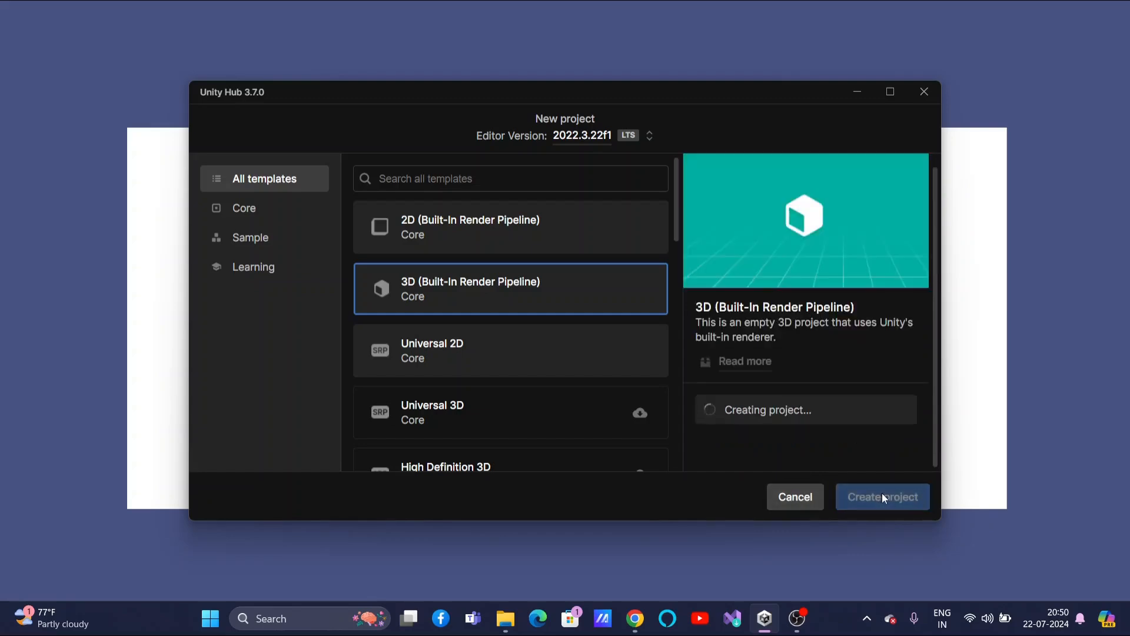
Wait for the secondcsharp project to finish creating and open its SampleScene in Unity Editor
click(882, 497)
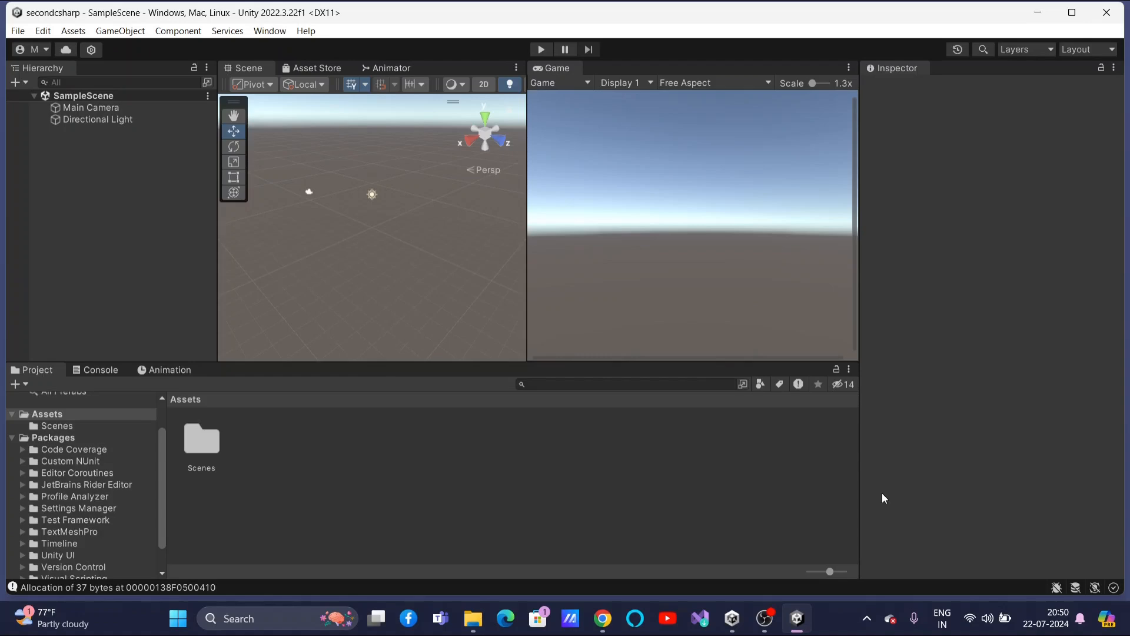
mouse_move(625, 361)
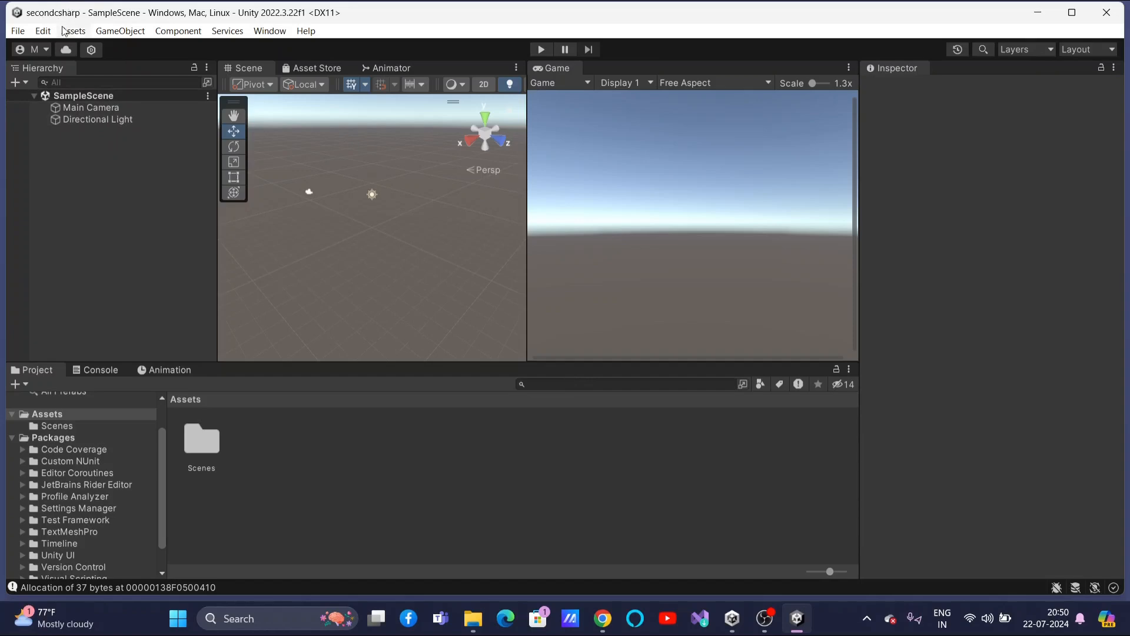
mouse_move(152, 203)
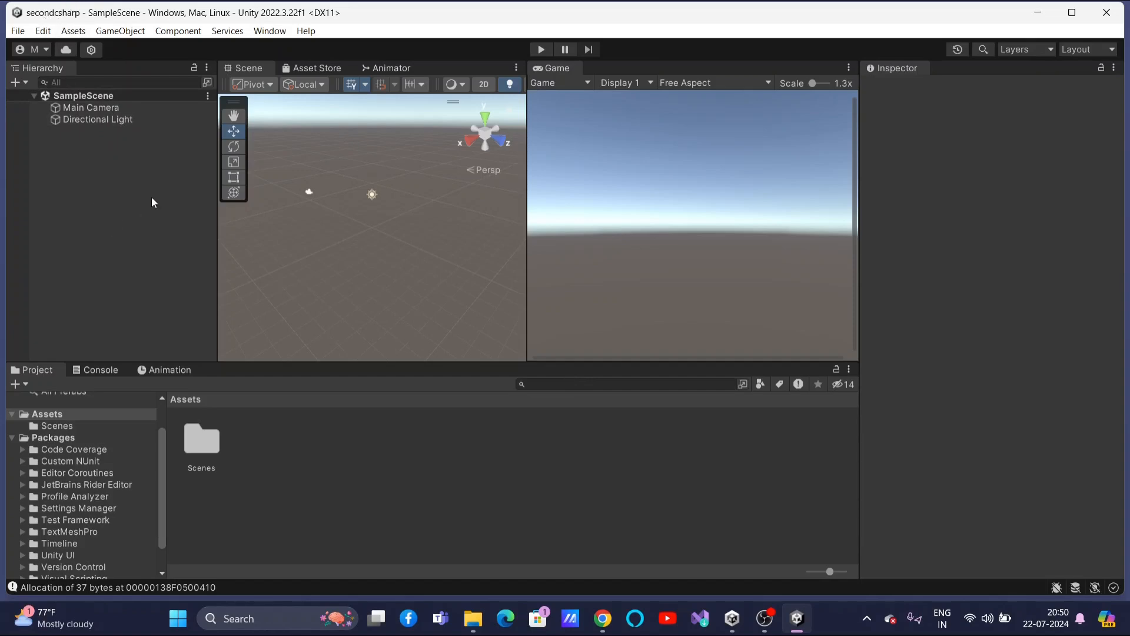
mouse_move(43, 31)
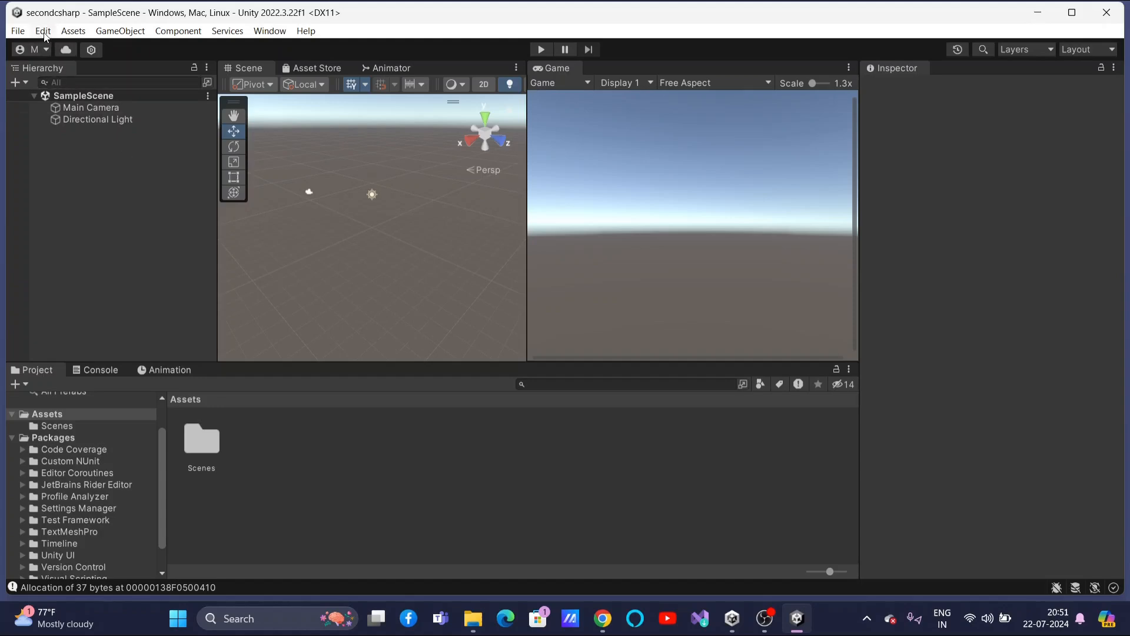
Show Preferences > External Tools with Visual Studio 2022 set as the external script editor
click(42, 31)
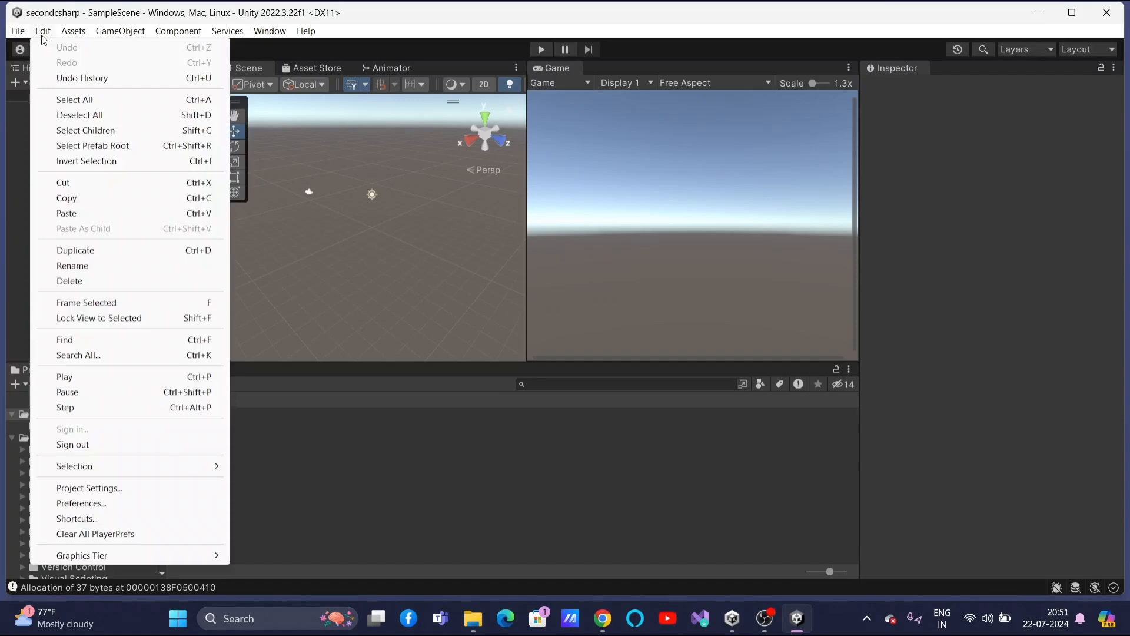
mouse_move(107, 503)
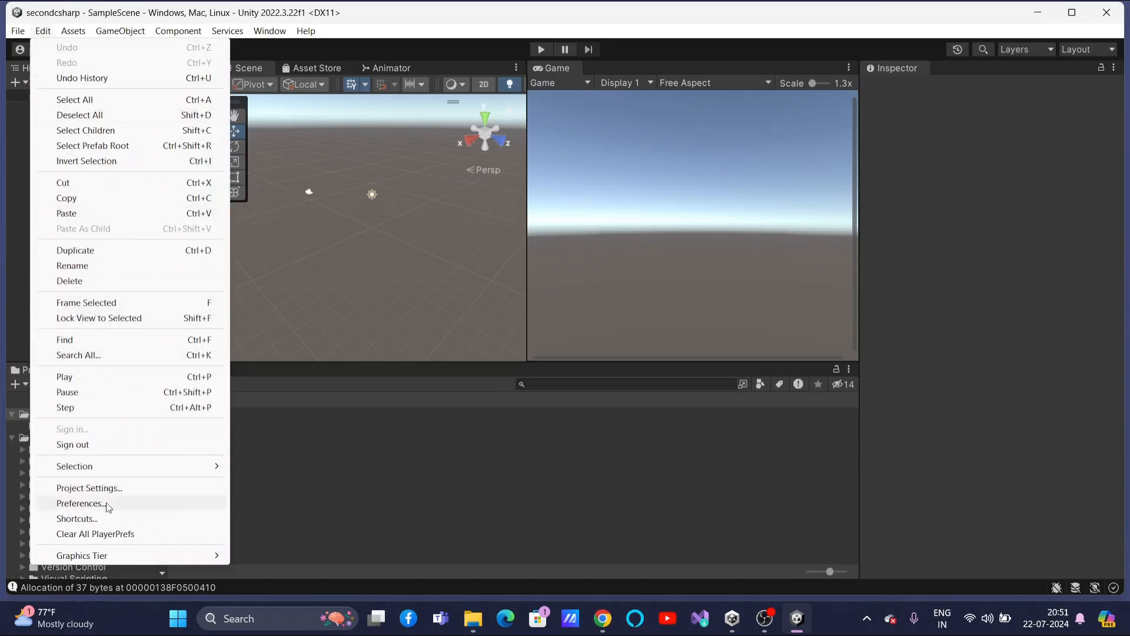
click(81, 503)
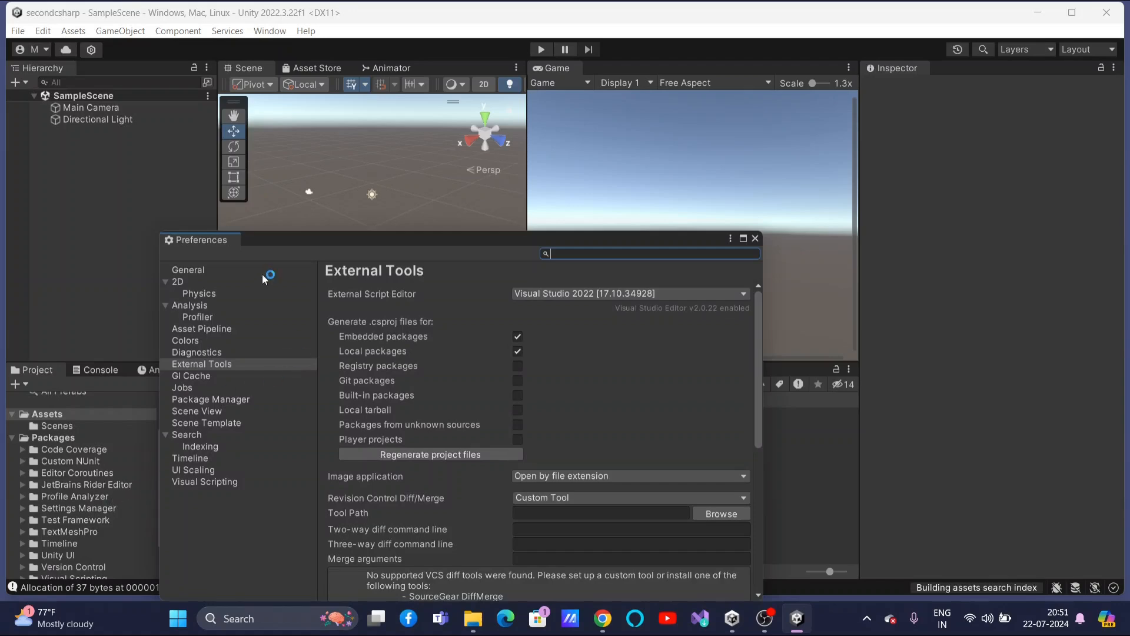
mouse_move(220, 367)
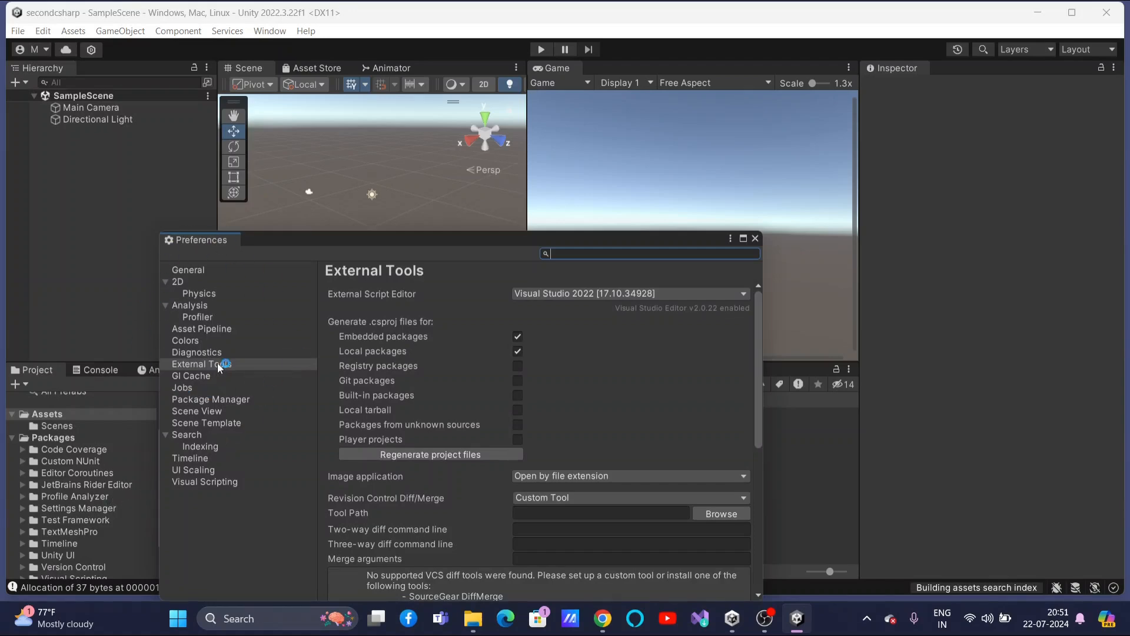
click(217, 364)
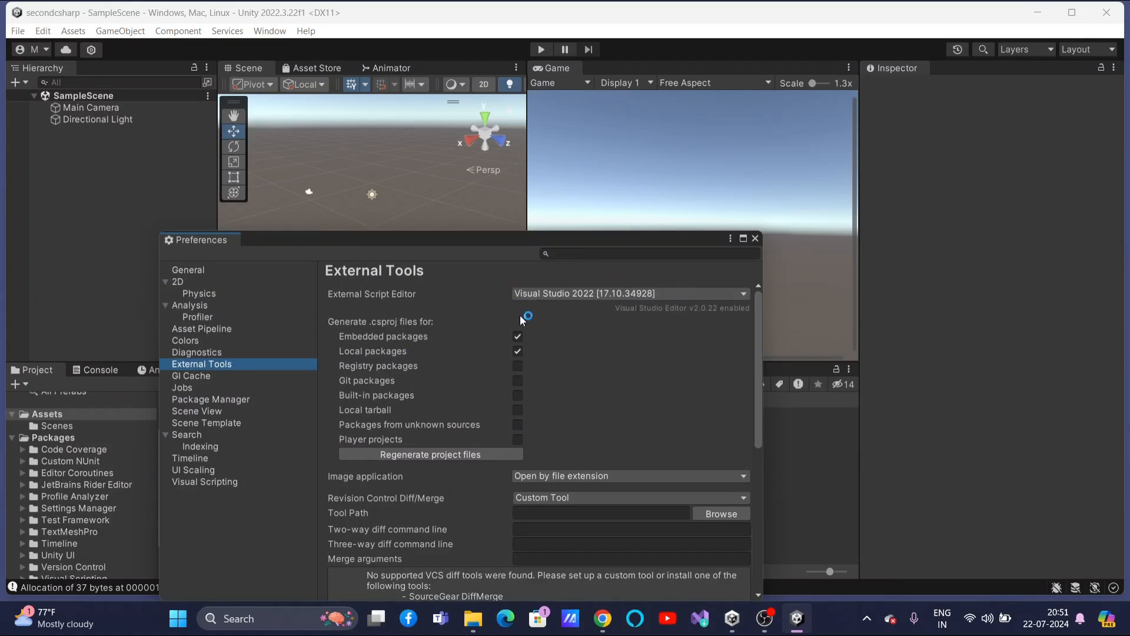
mouse_move(663, 279)
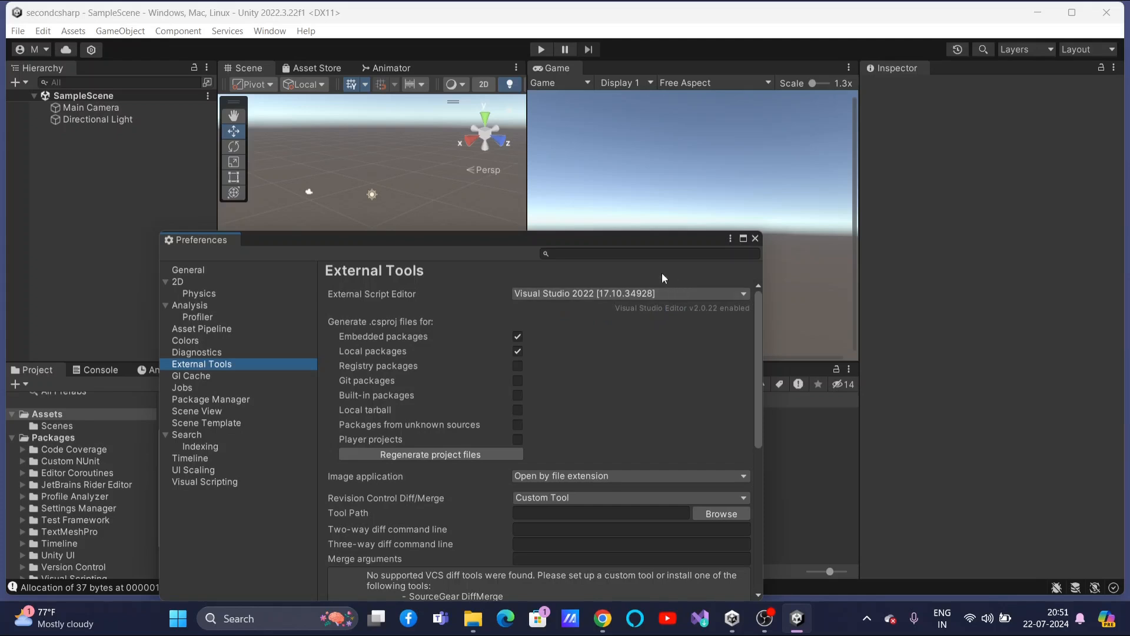
mouse_move(529, 306)
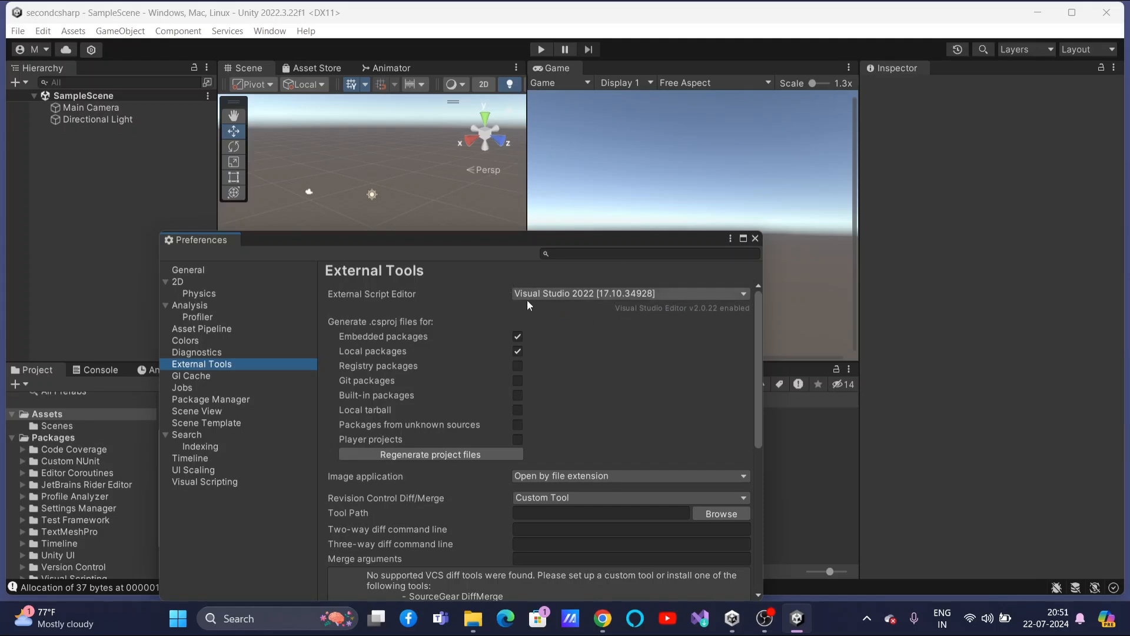
mouse_move(586, 305)
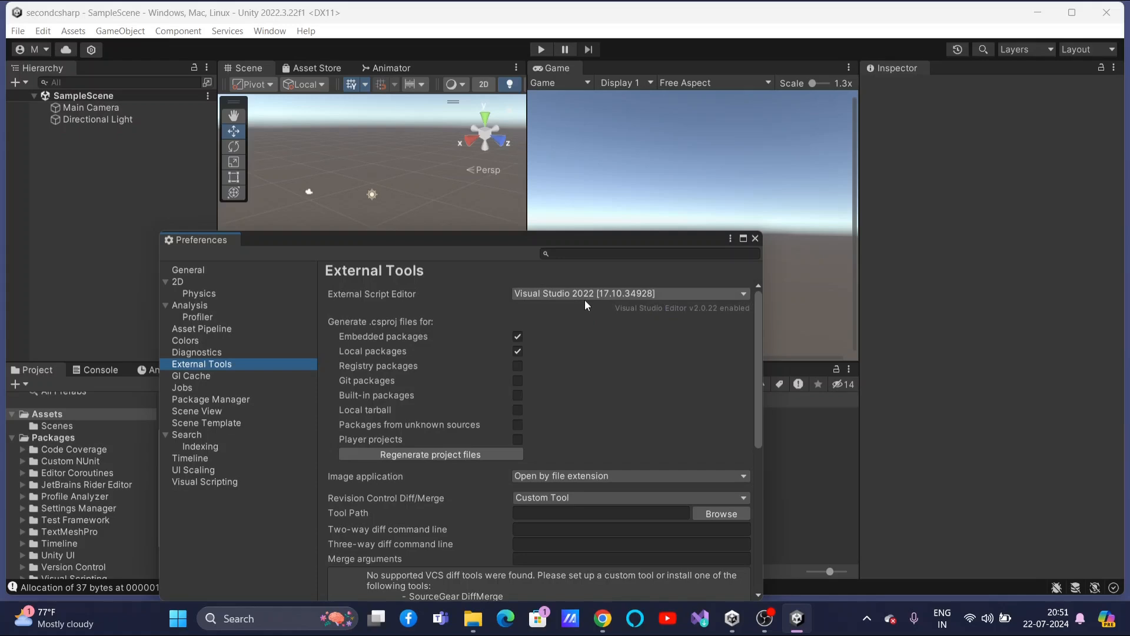
mouse_move(577, 298)
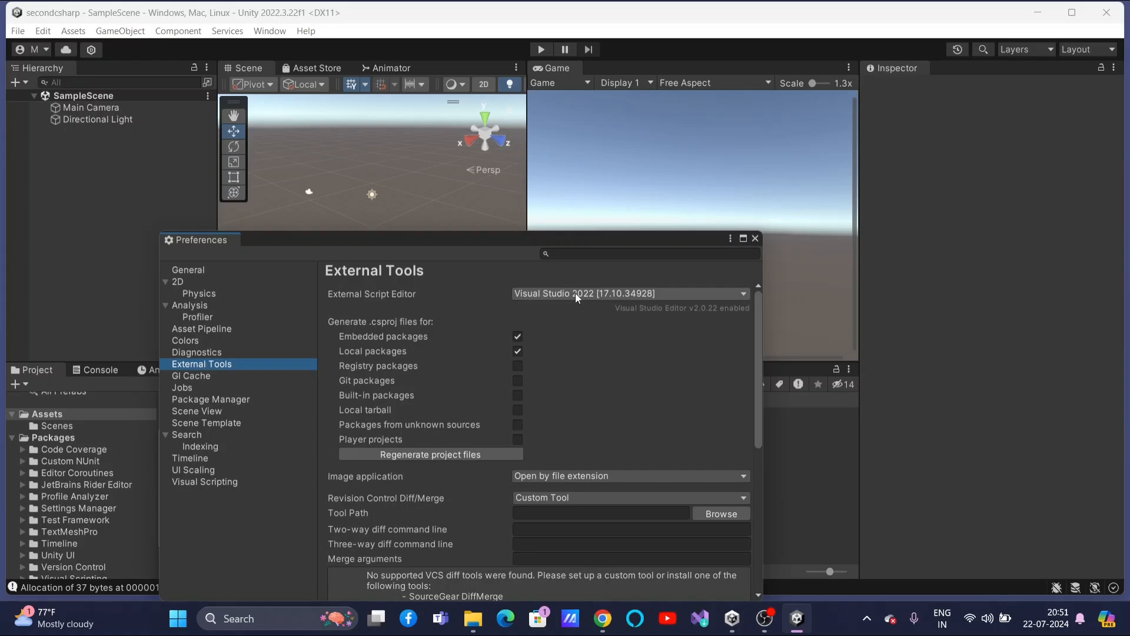
mouse_move(788, 263)
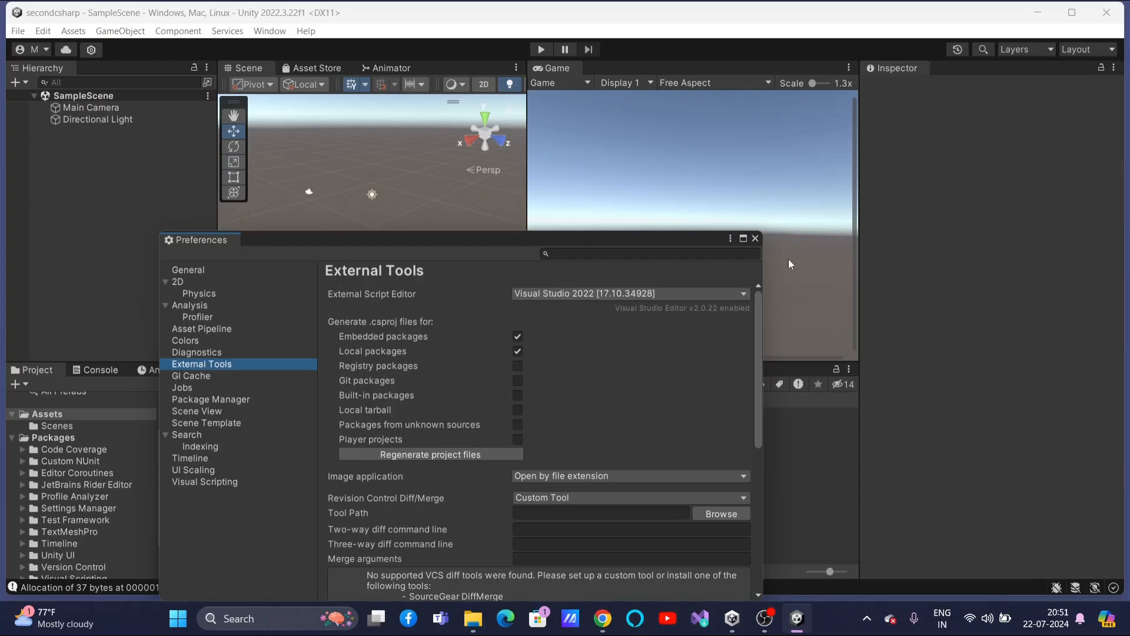
Close the Preferences window and bring up the window switcher listing Unity Hub, Chrome and OBS
click(756, 239)
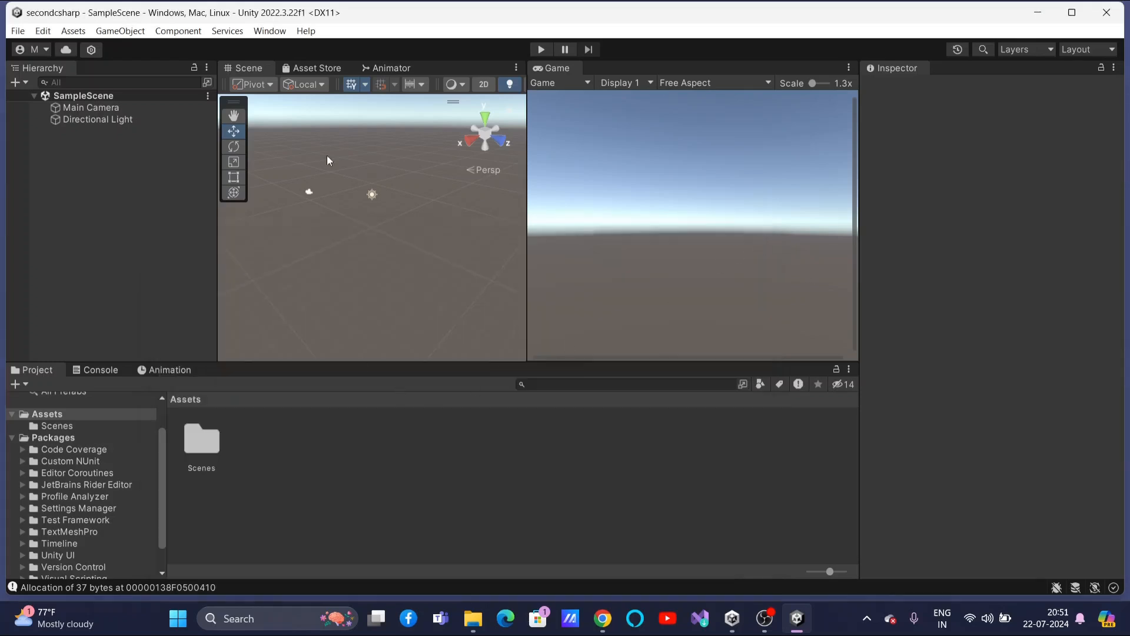
mouse_move(501, 475)
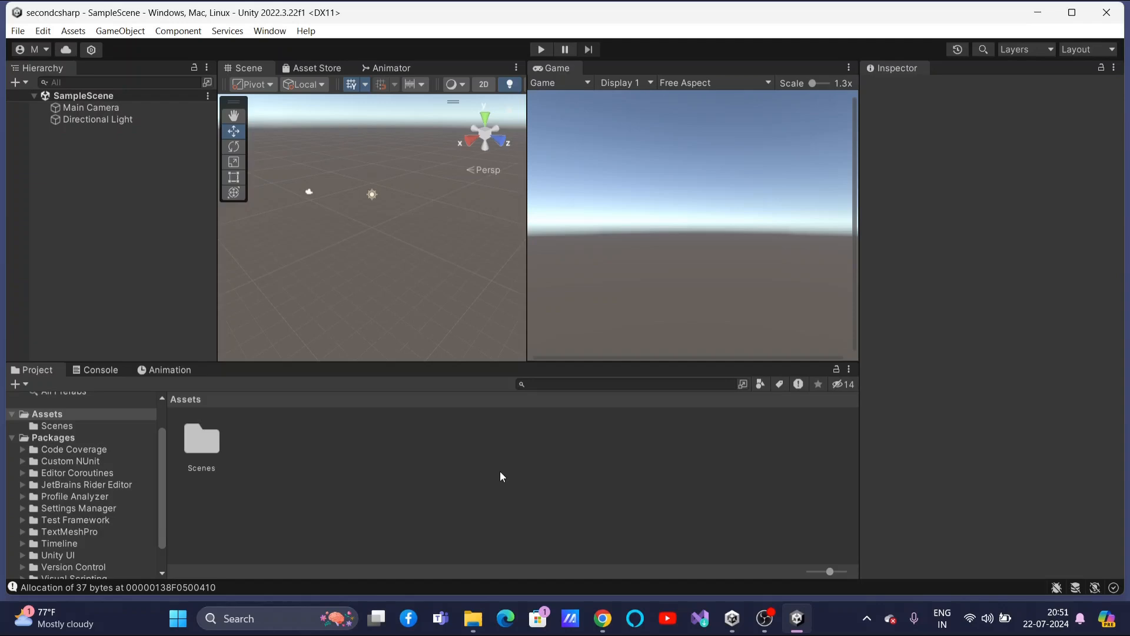
key(alt+tab)
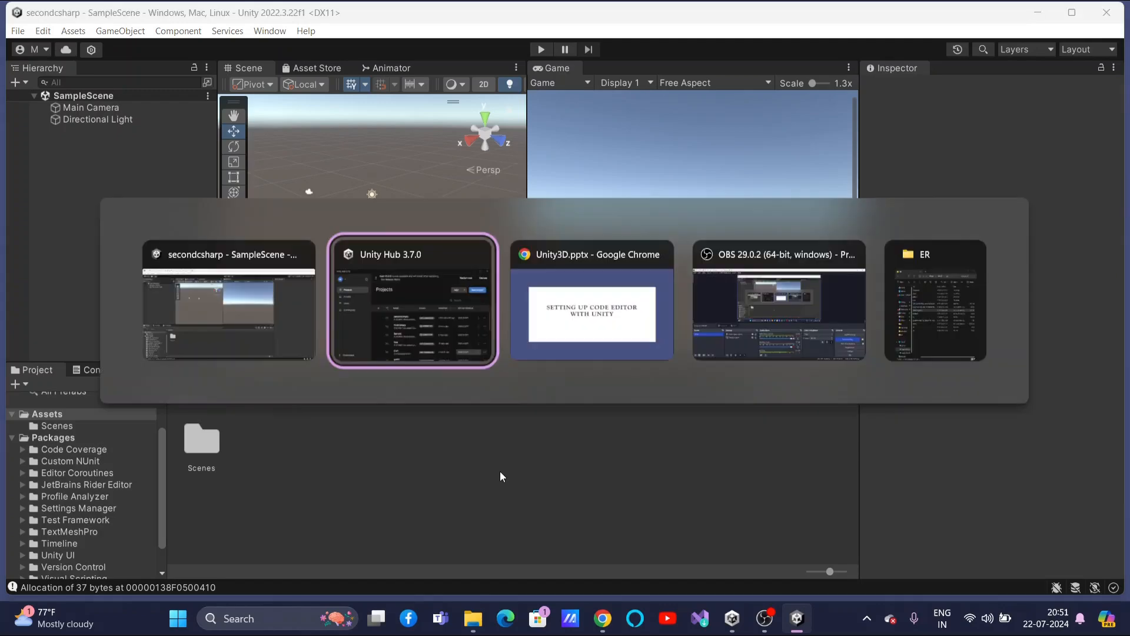